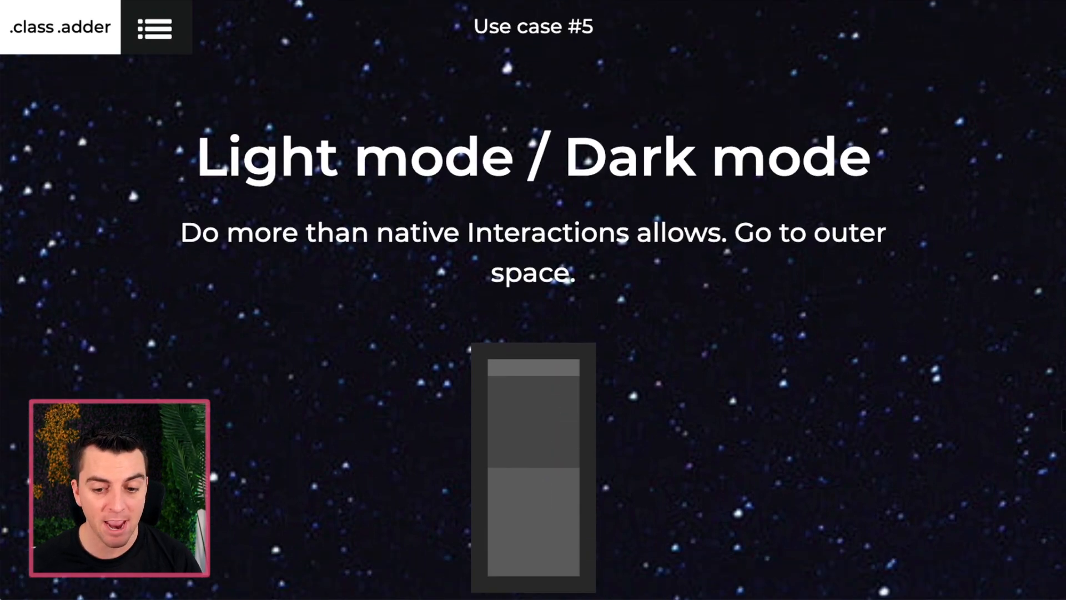
Step: Scroll down the canvas to reach the HTML Embed holding the toggle script
scroll("down", 3)
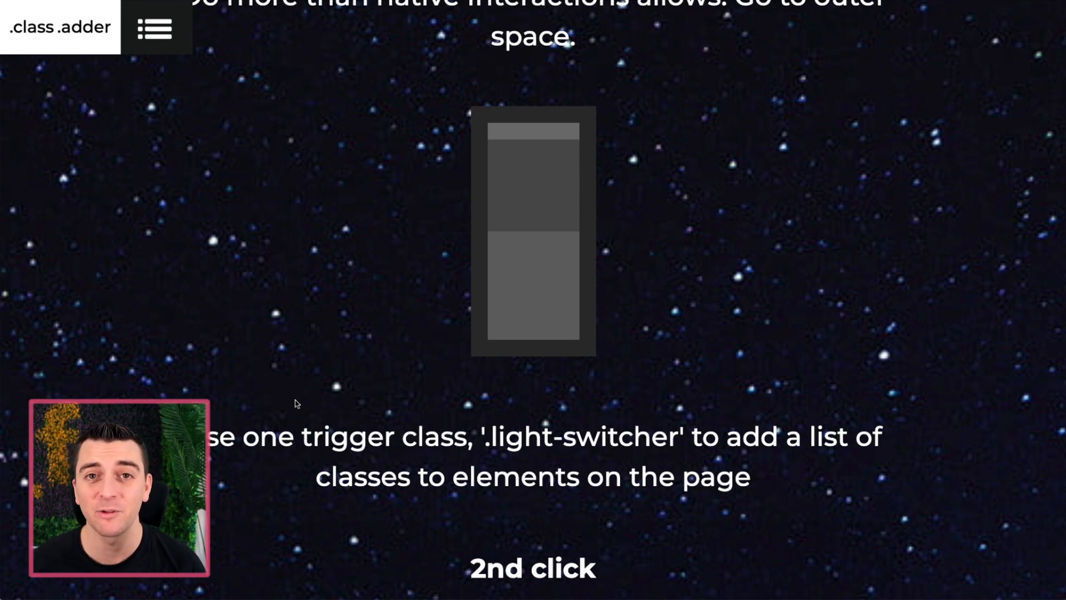
mouse_move(162, 277)
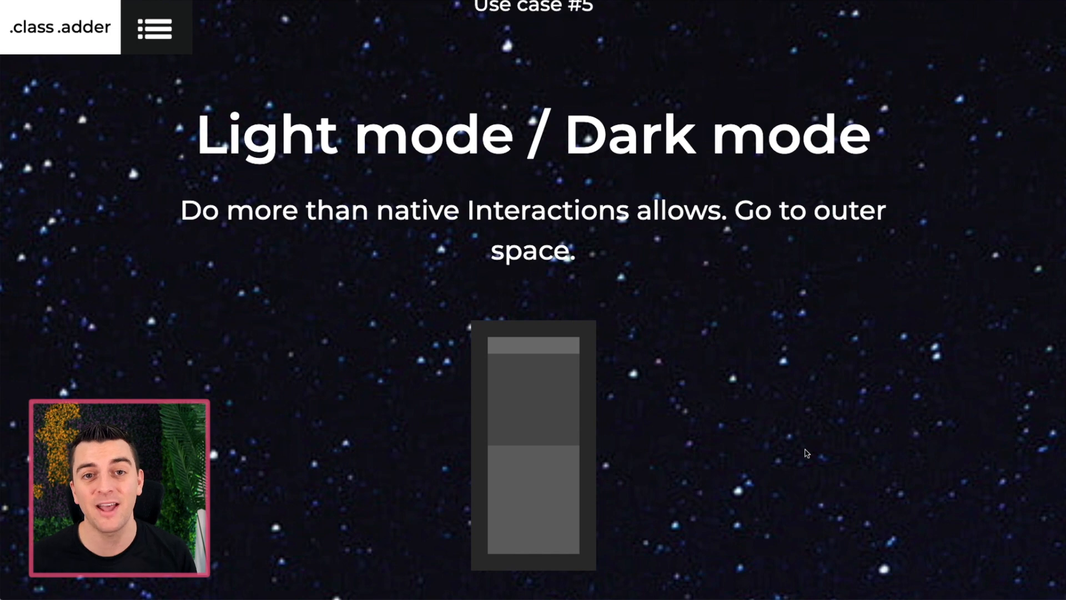
mouse_move(430, 495)
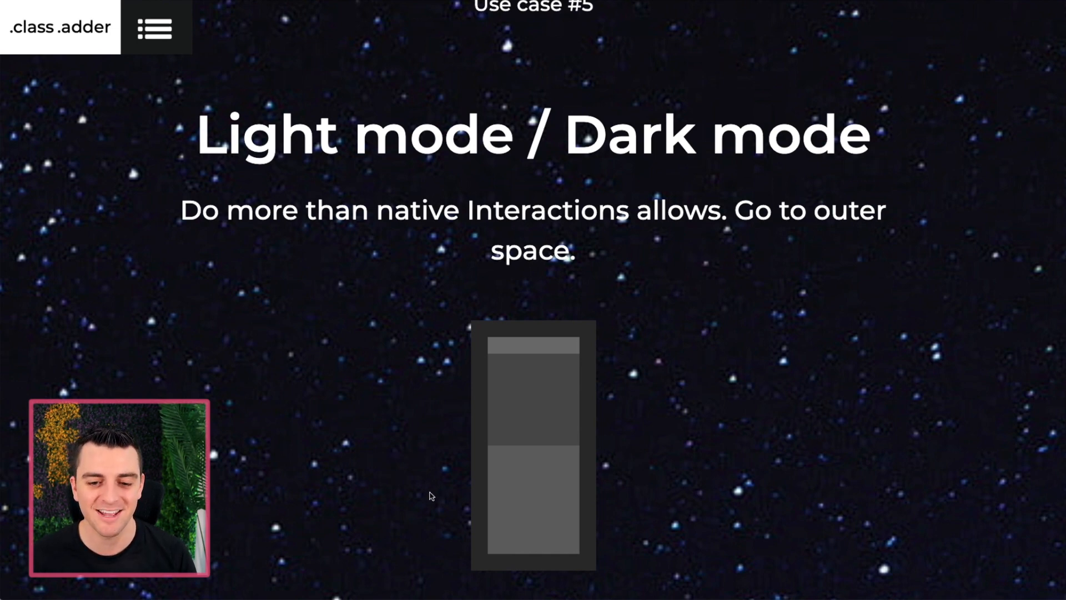
scroll("down", 3)
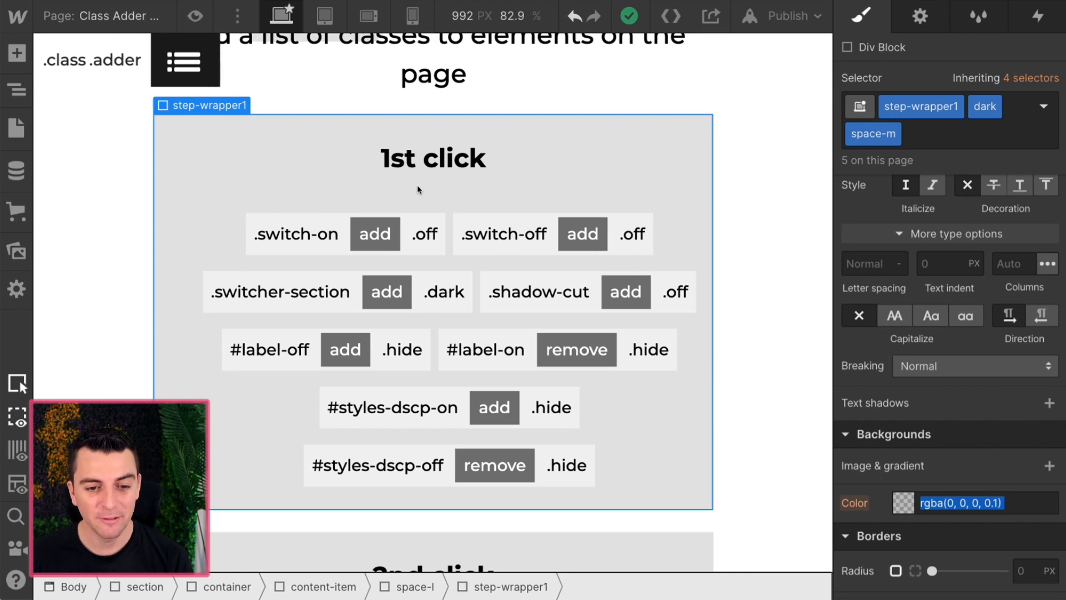
mouse_move(577, 504)
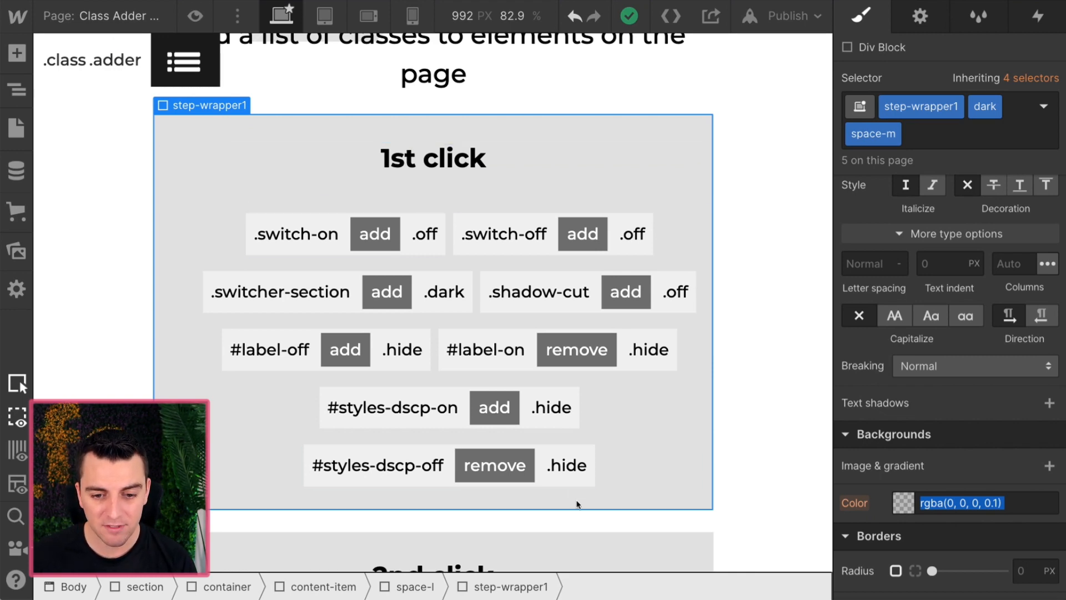
scroll("down", 3)
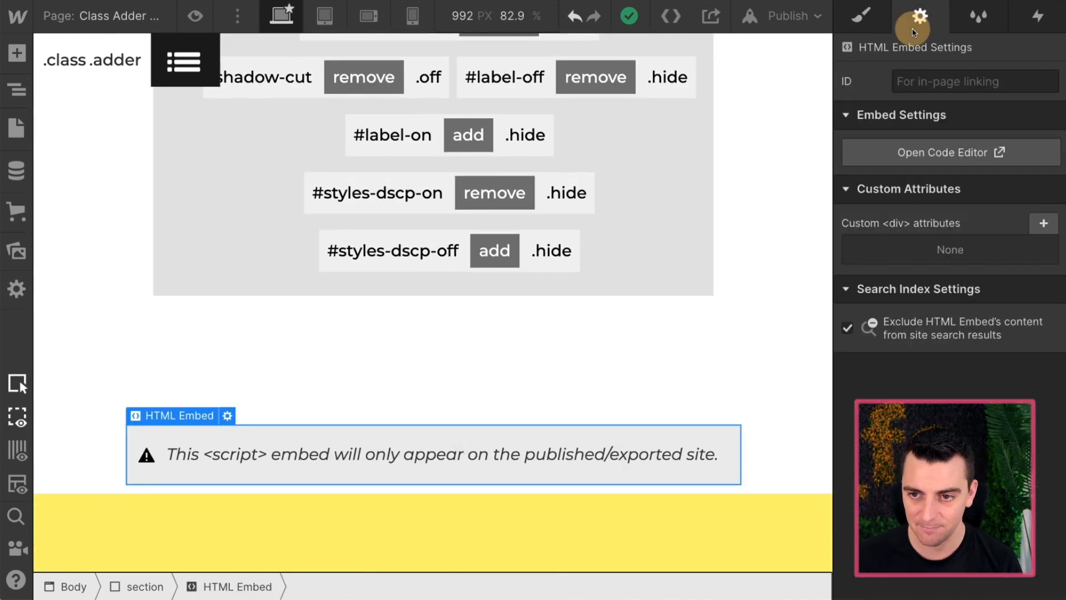
left_click(951, 152)
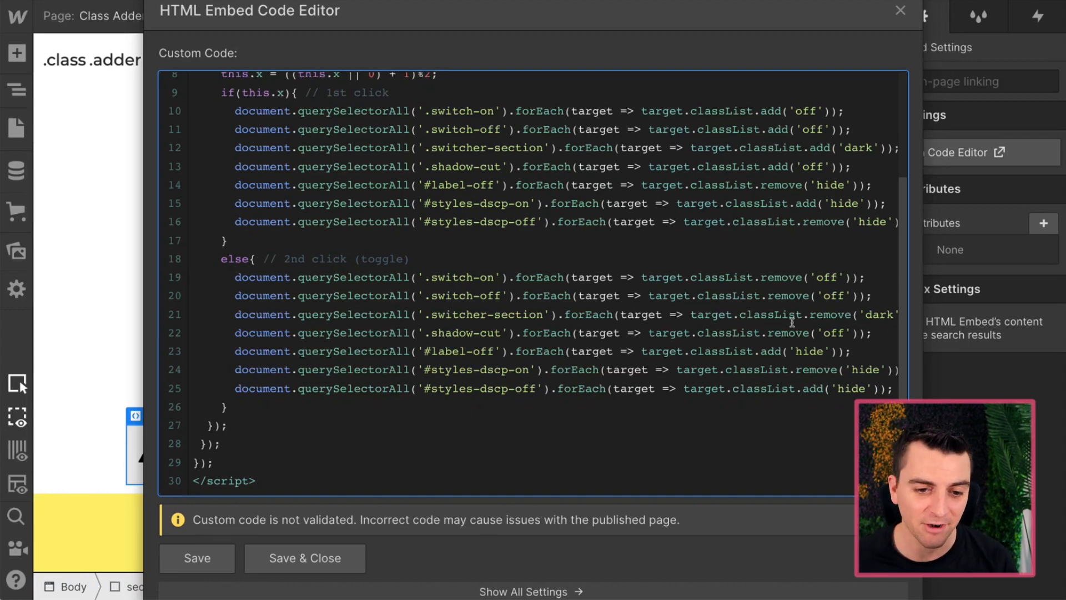
scroll("up", 3)
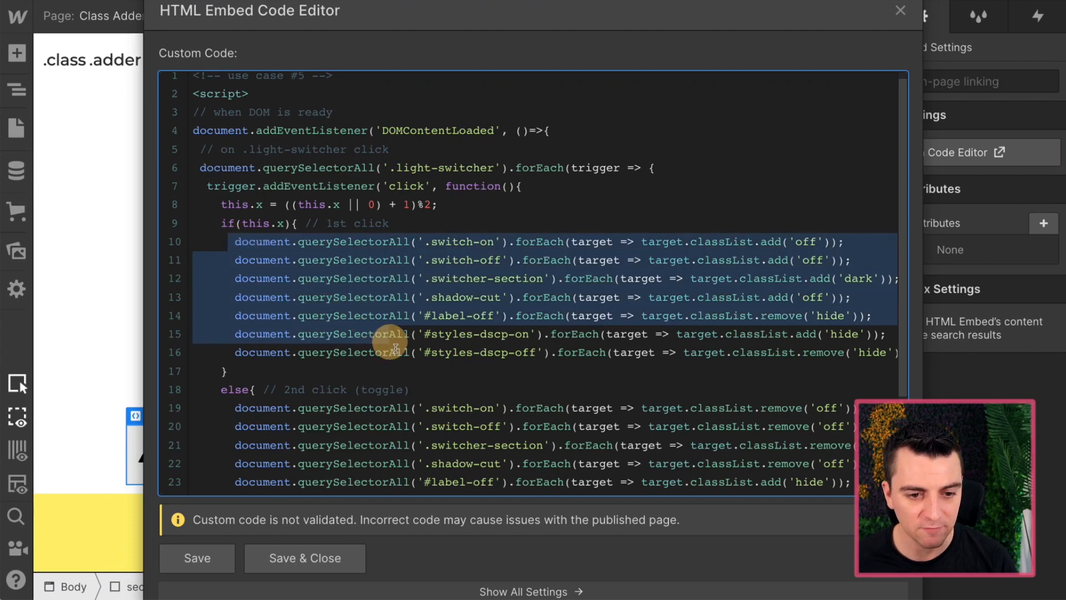
scroll("down", 3)
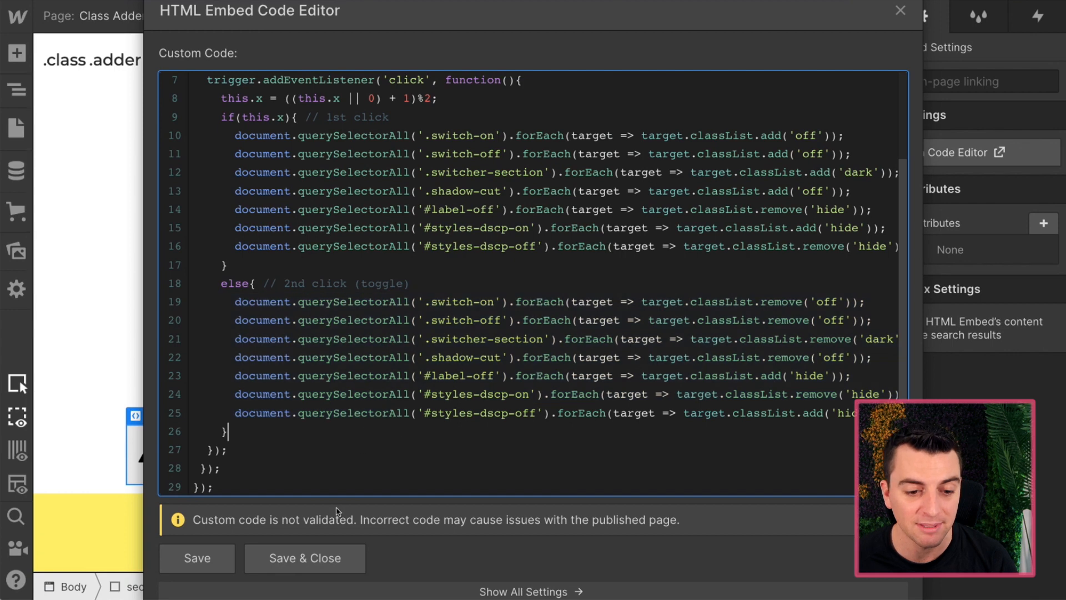
left_click(304, 558)
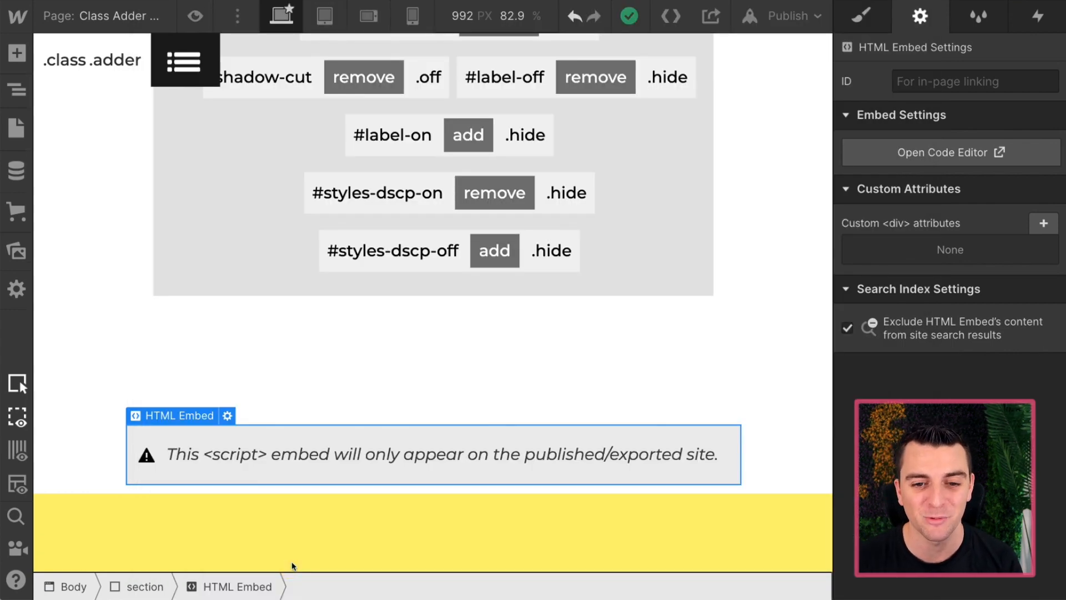
scroll("up", 3)
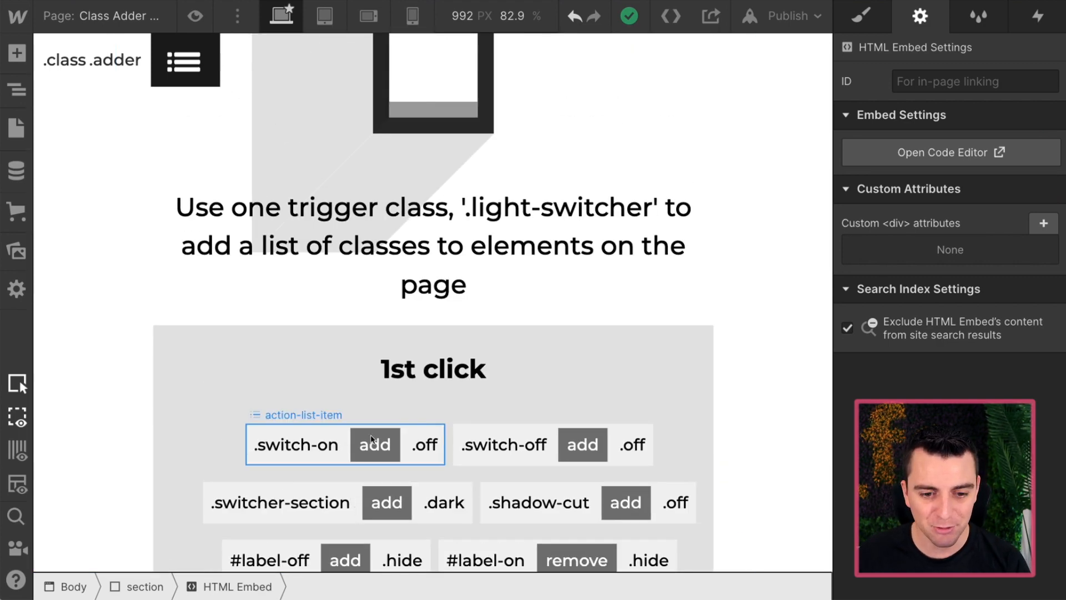
left_click(375, 445)
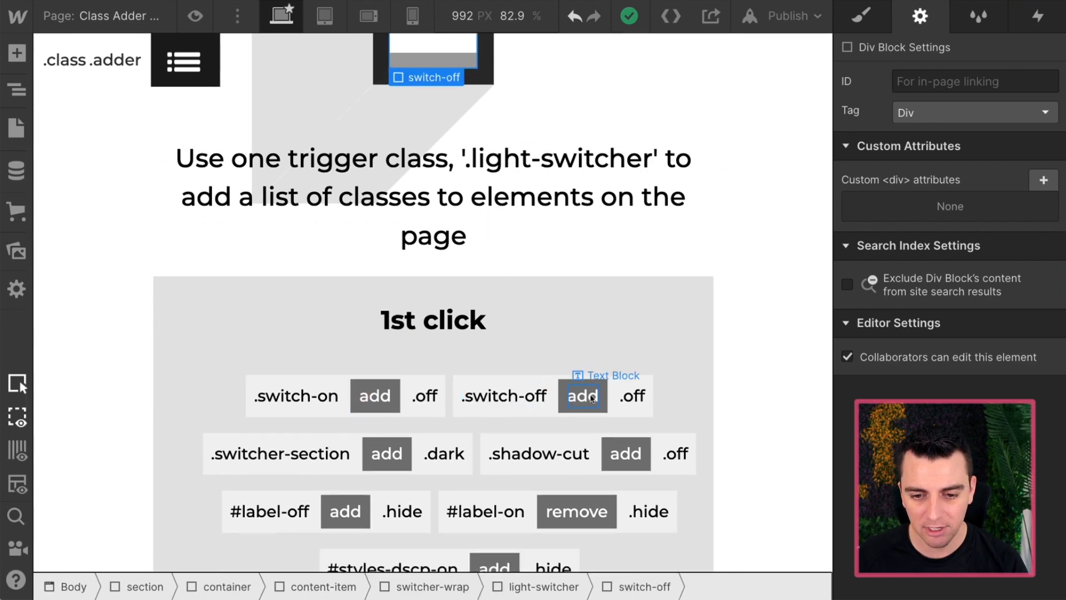
scroll("up", 3)
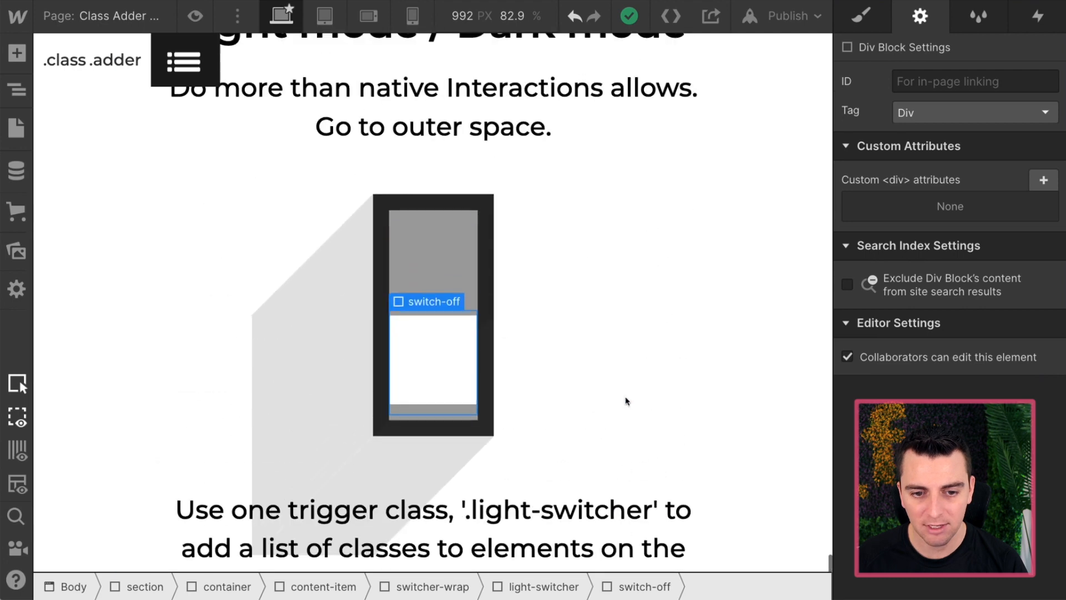
left_click(861, 16)
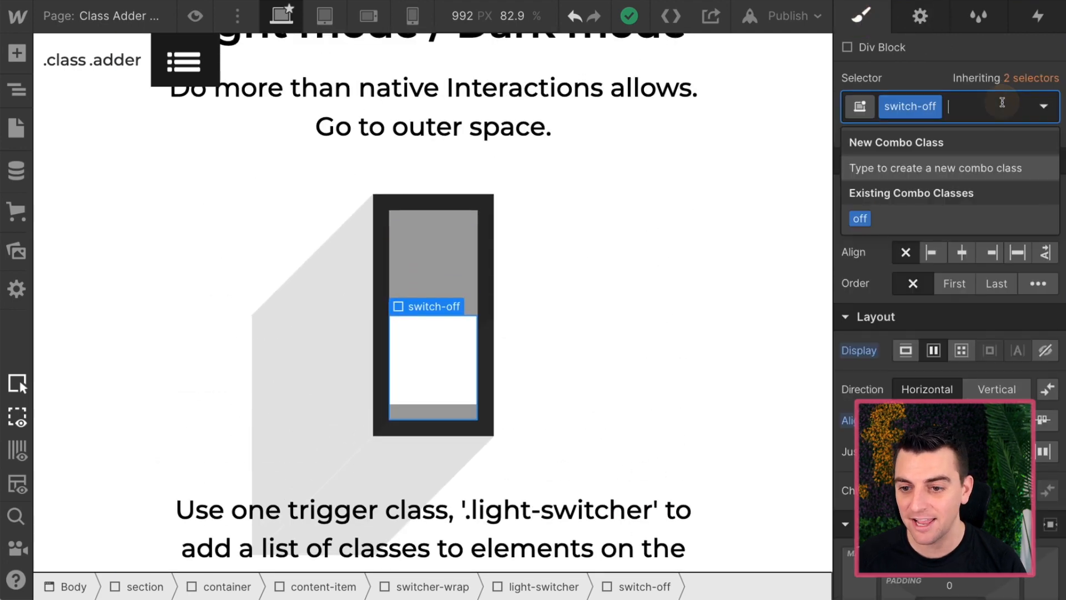
left_click(859, 218)
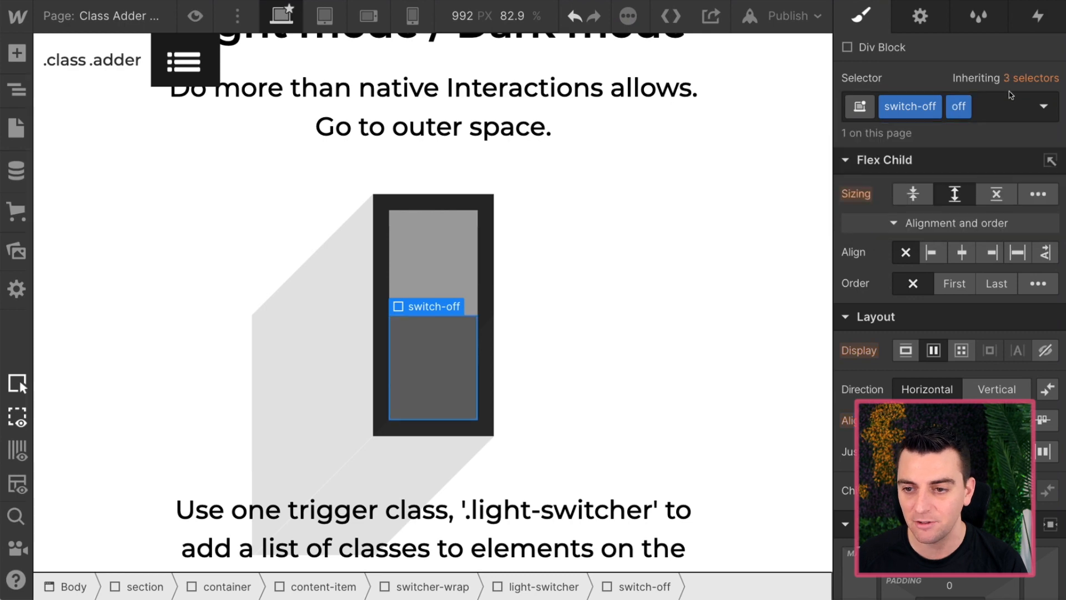
left_click(958, 106)
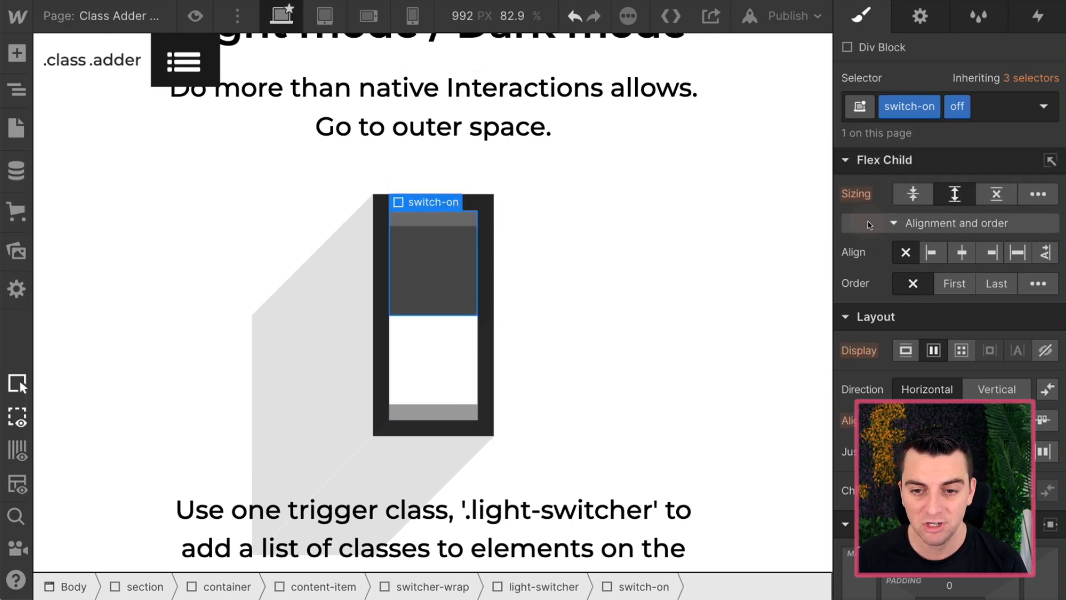
left_click(957, 106)
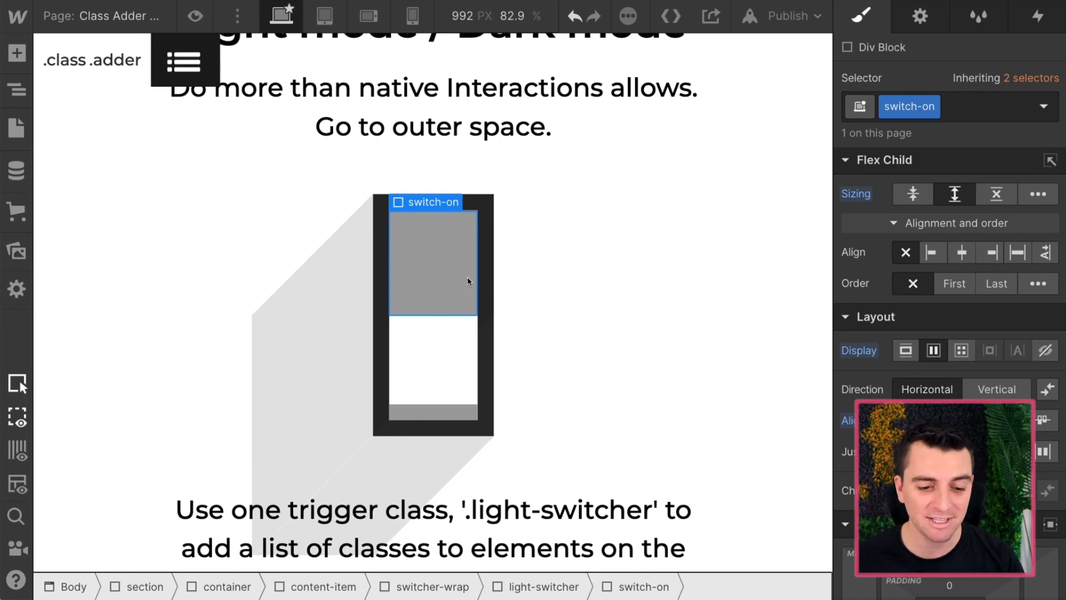
scroll("down", 3)
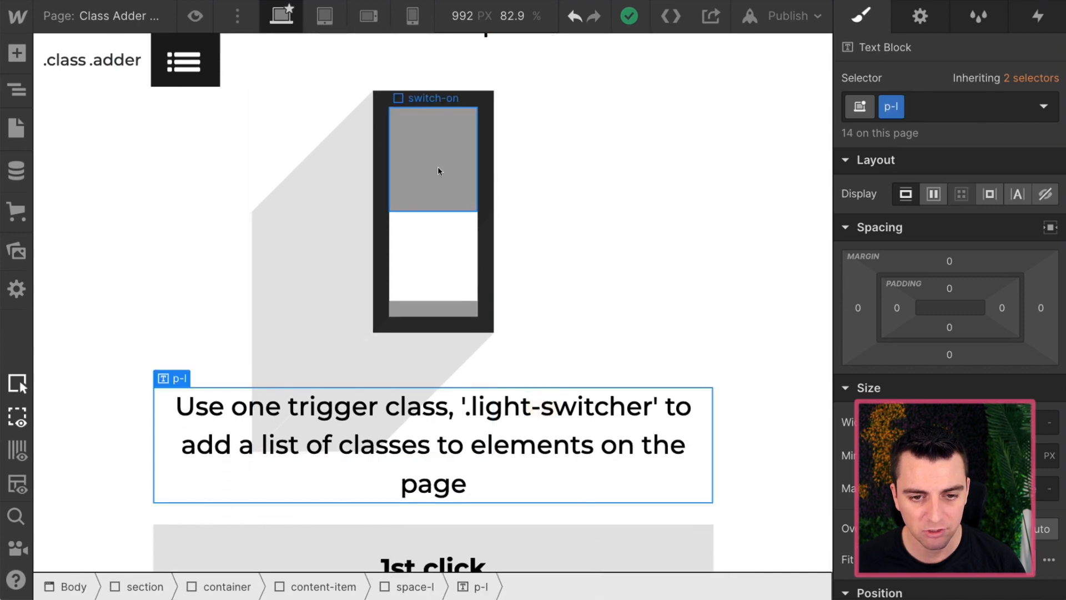
left_click(433, 150)
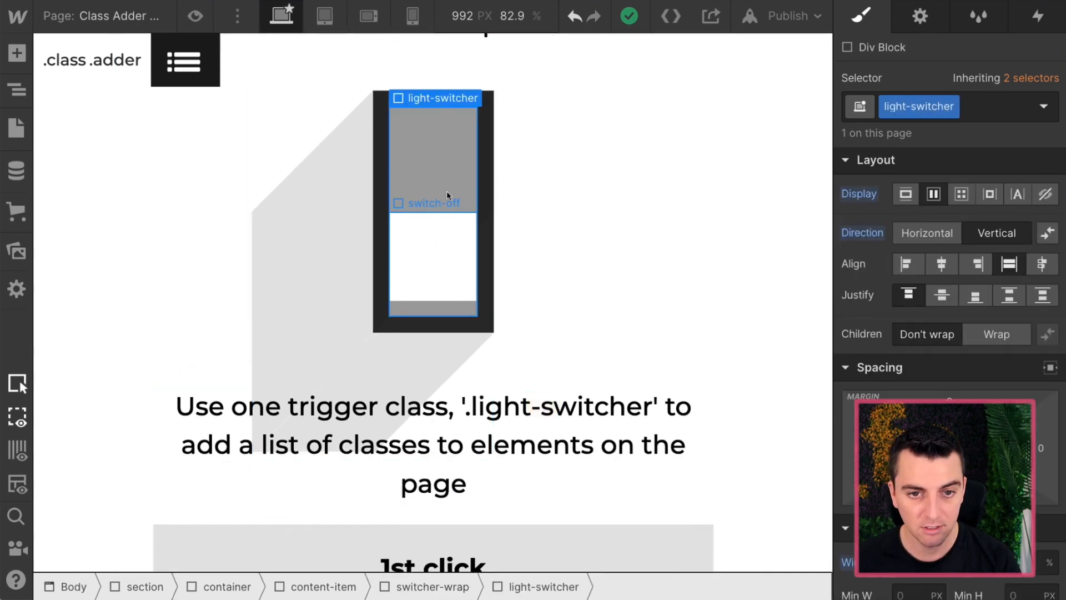
scroll("down", 3)
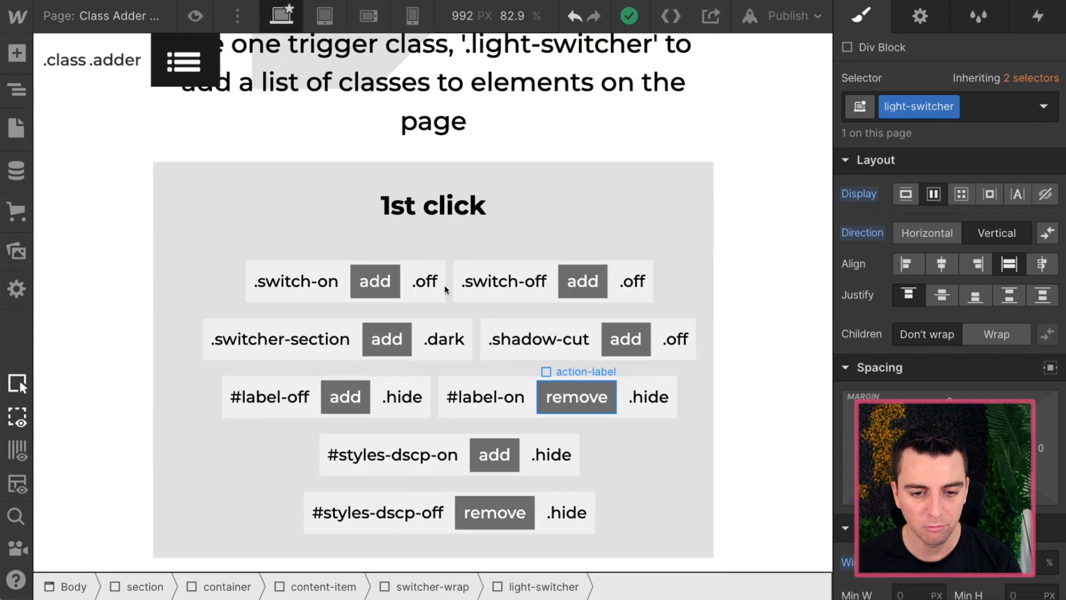
scroll("up", 3)
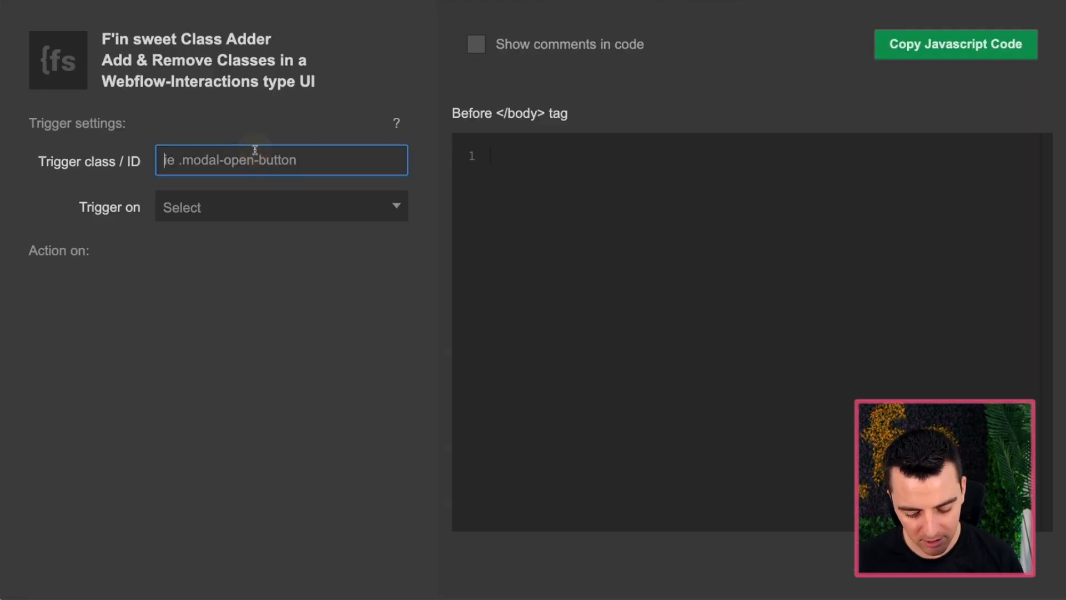
Step: Set the trigger to .light-switcher on Click, and add a new class pair on the 2nd click tab
left_click(279, 207)
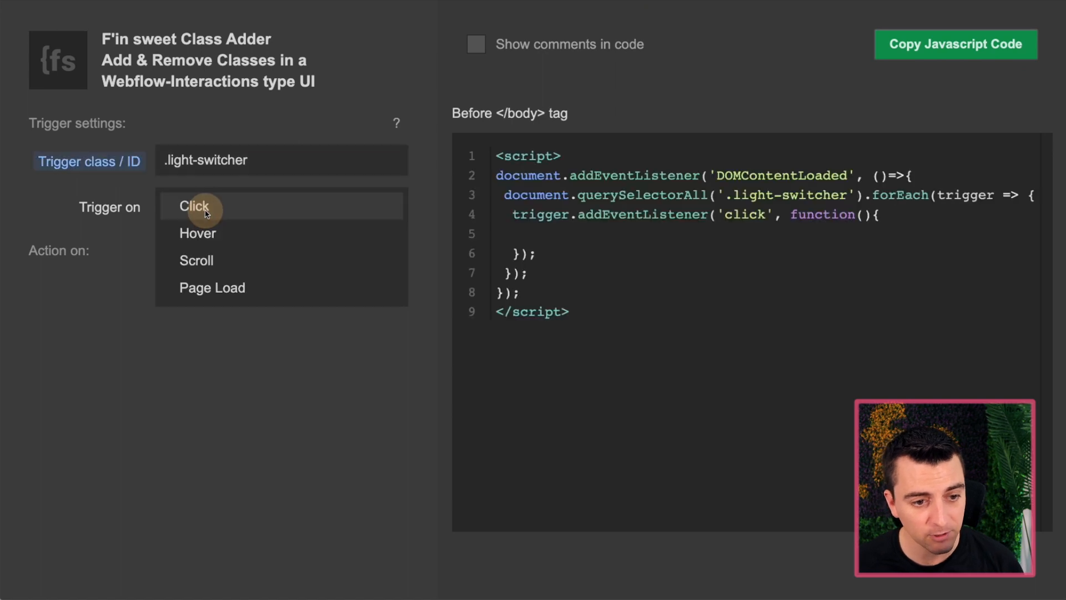
left_click(195, 206)
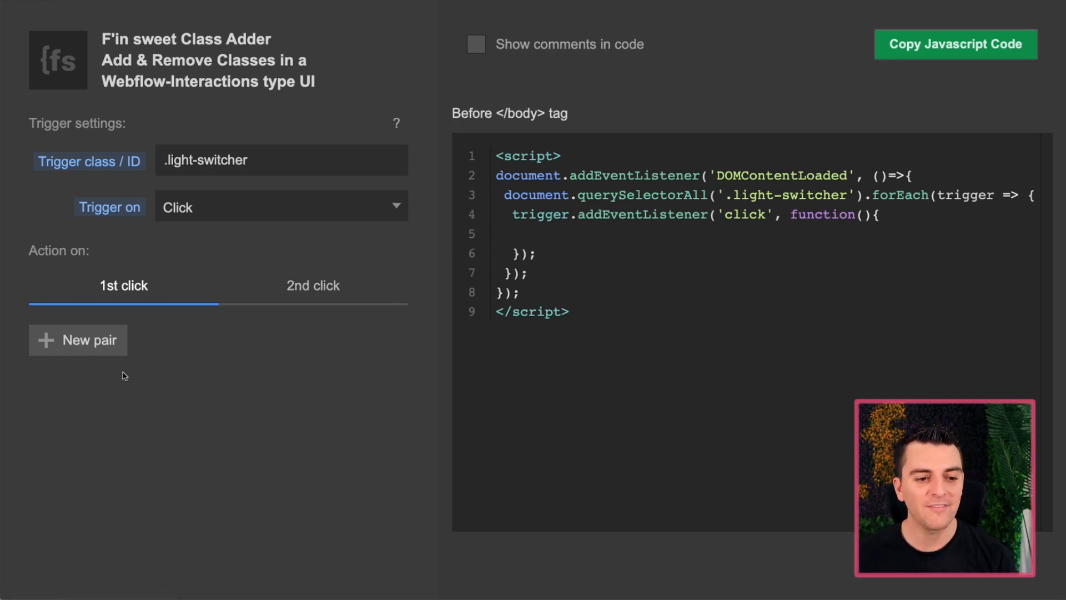
left_click(313, 285)
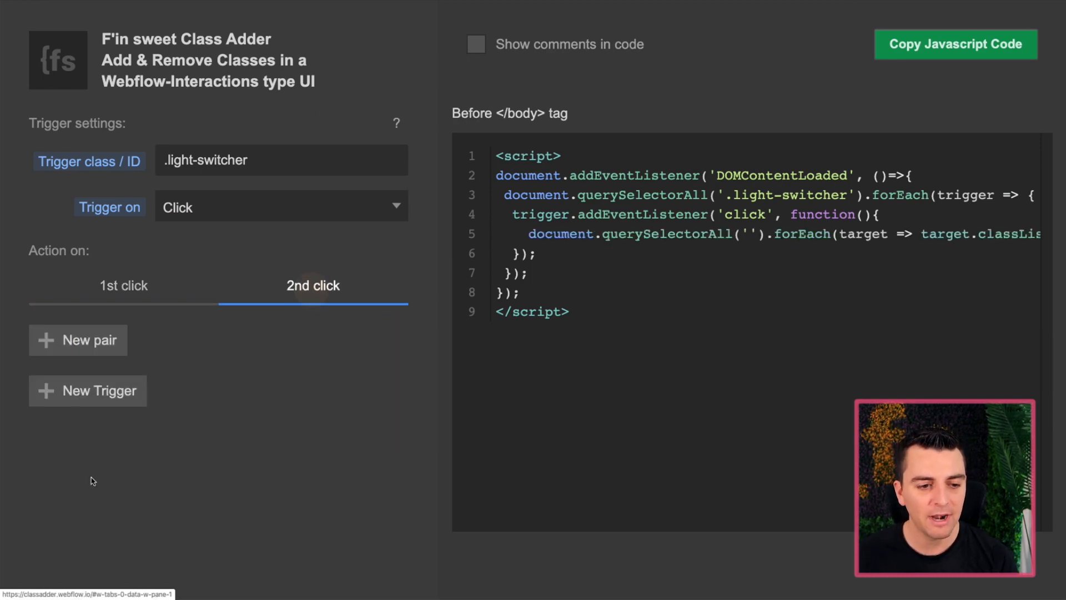
left_click(123, 285)
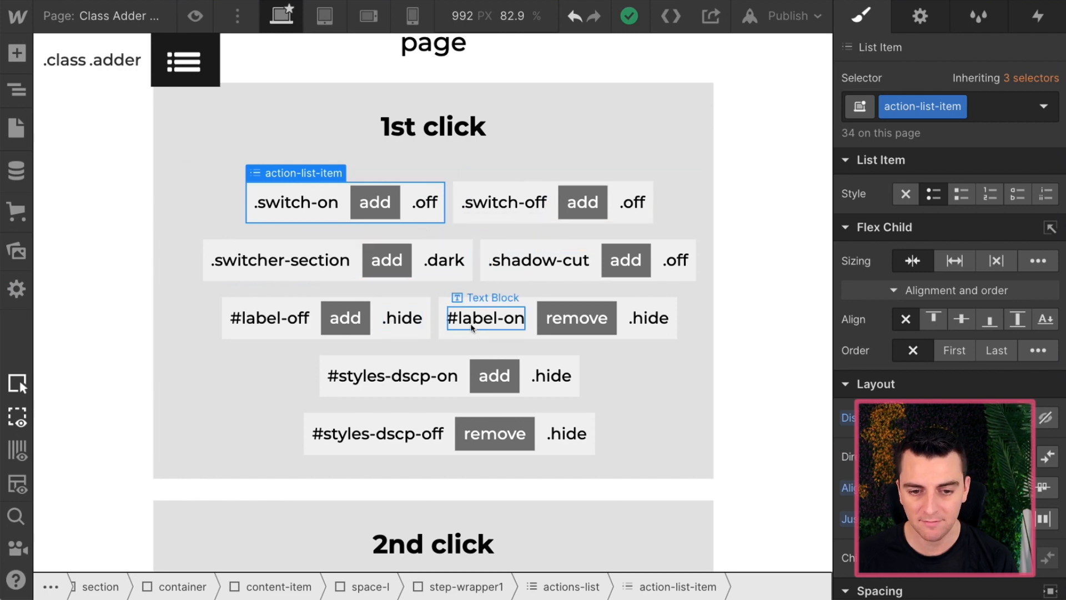
left_click(378, 433)
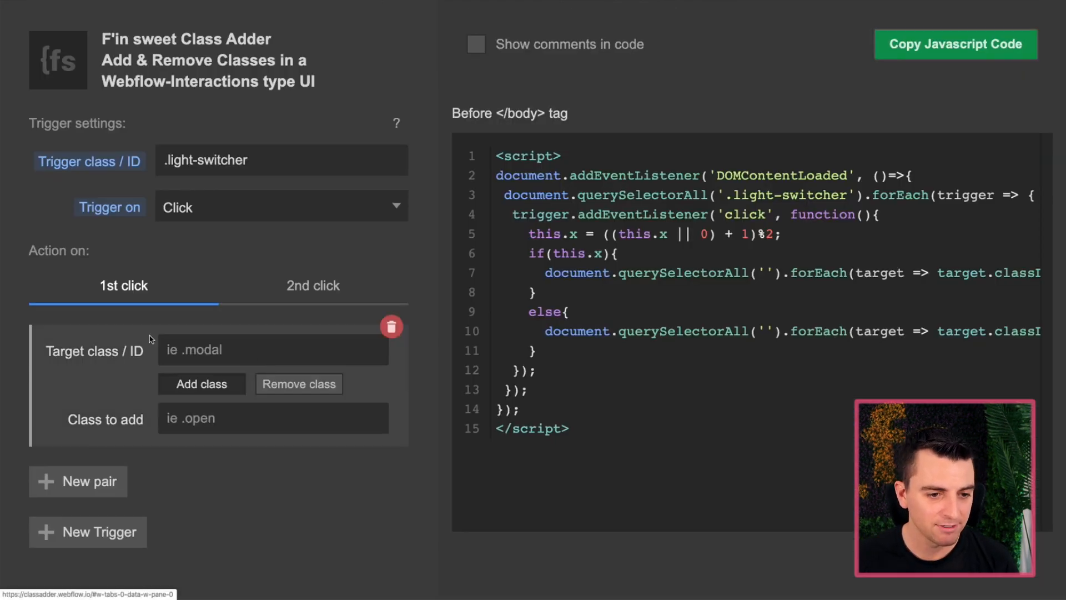
Step: Add three more empty class pairs under the 1st click tab
left_click(78, 481)
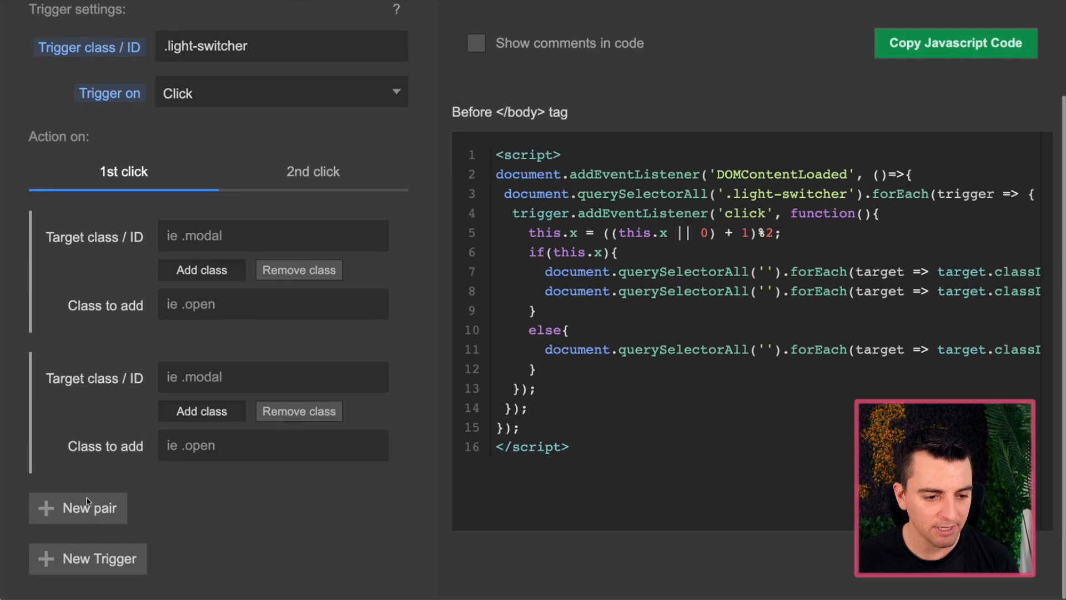
left_click(78, 508)
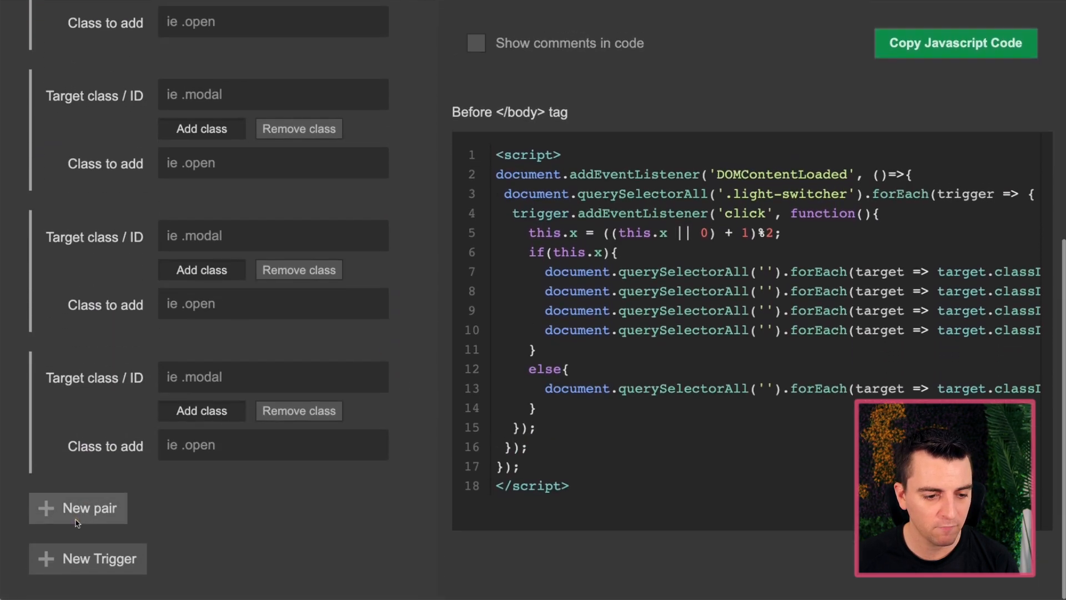
left_click(78, 508)
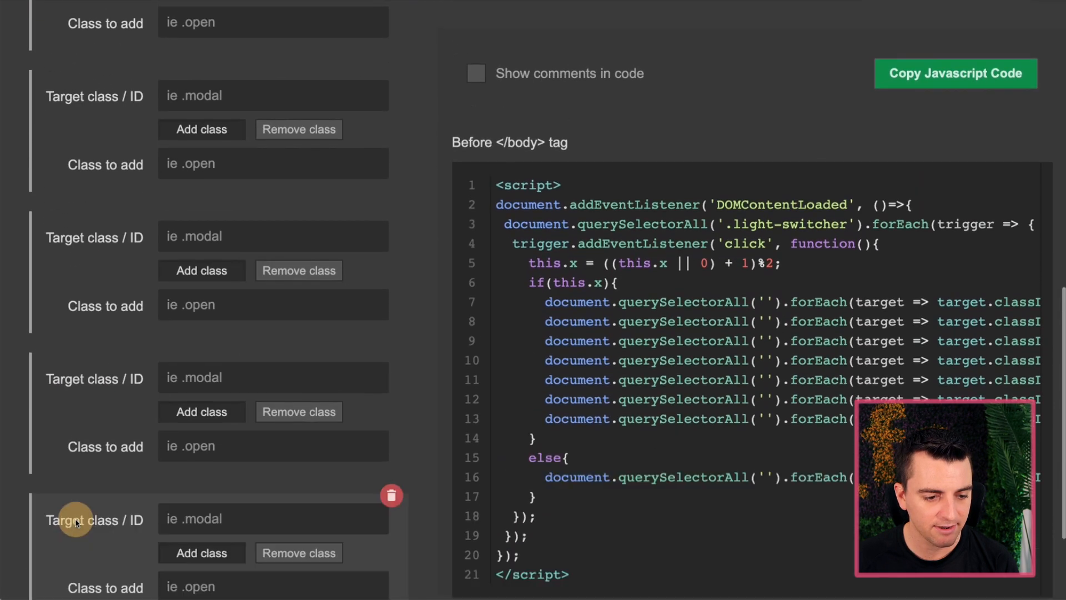
scroll("up", 3)
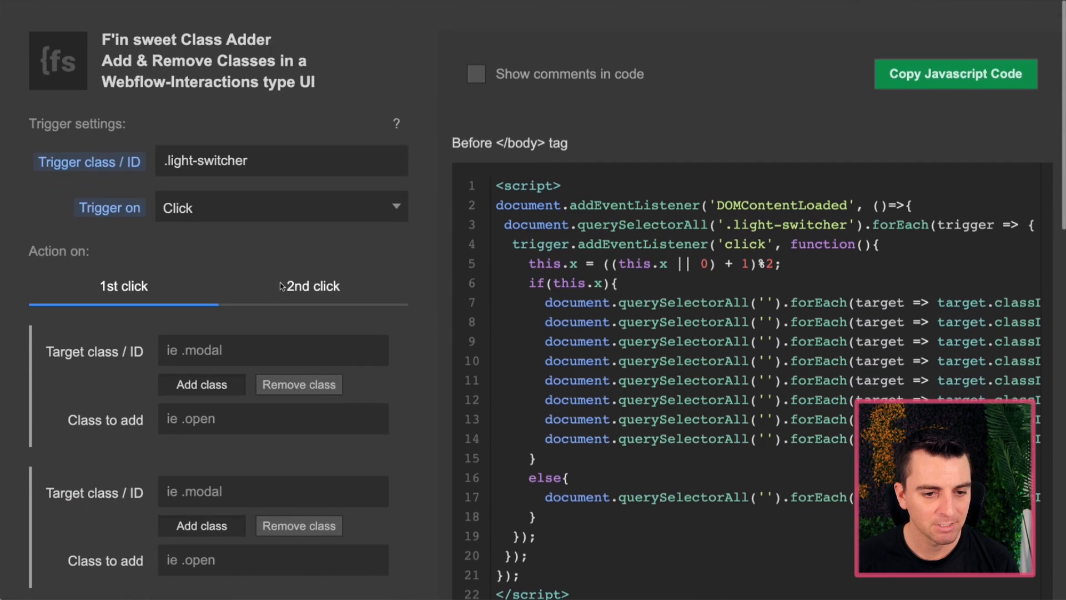
Step: Review the 2nd click pairs, then return to the Webflow class reference list
left_click(312, 286)
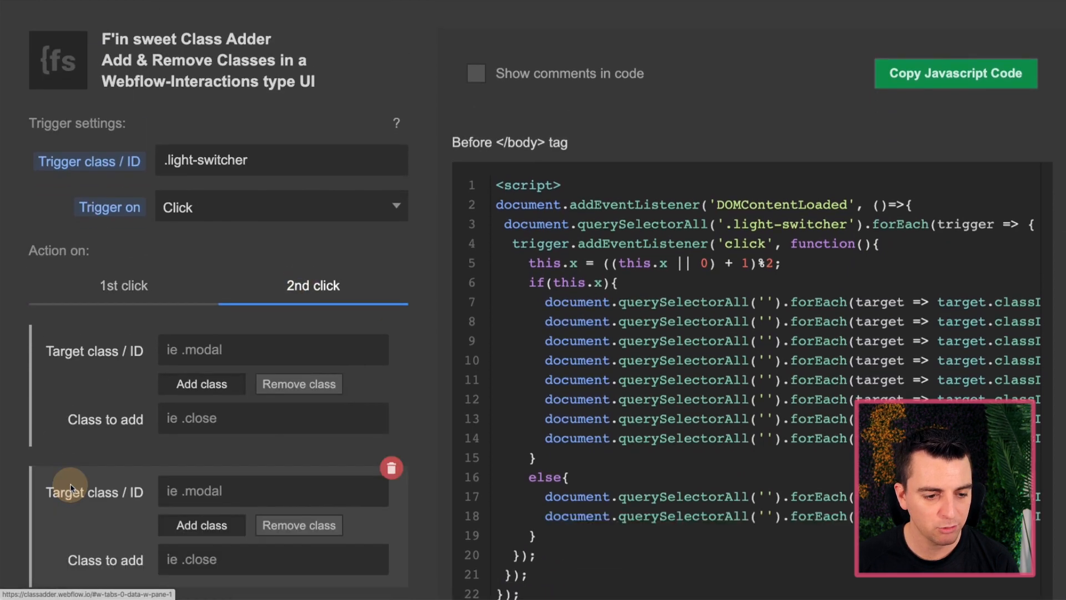
scroll("down", 3)
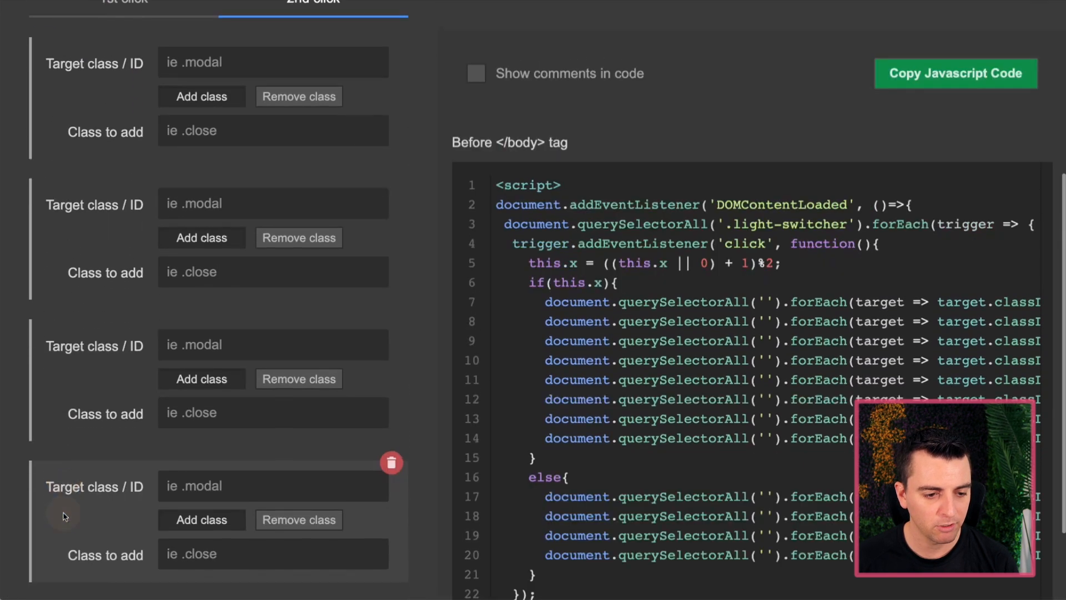
scroll("down", 3)
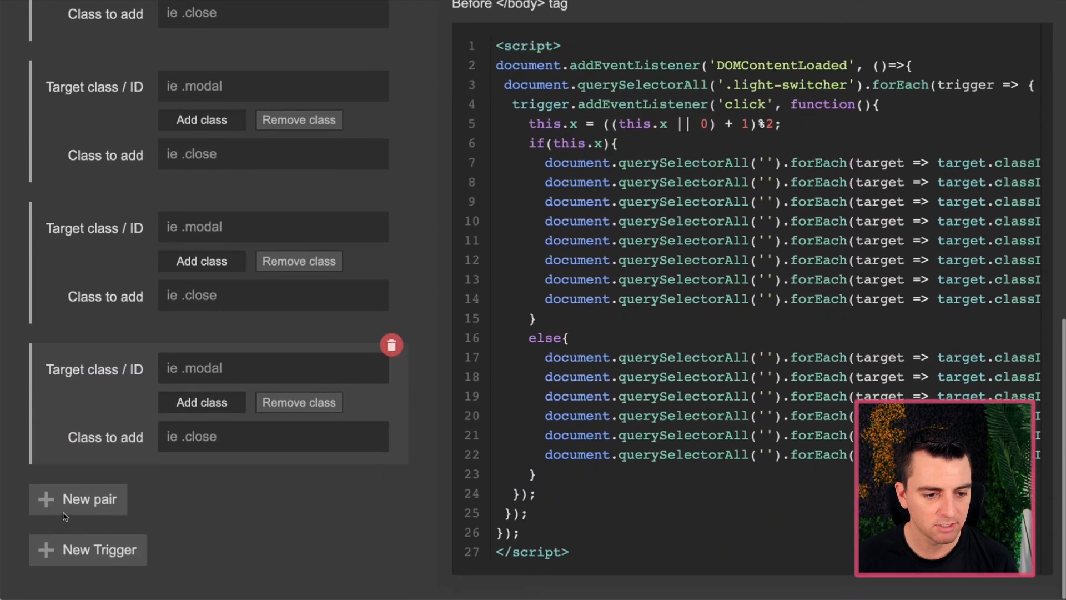
scroll("up", 3)
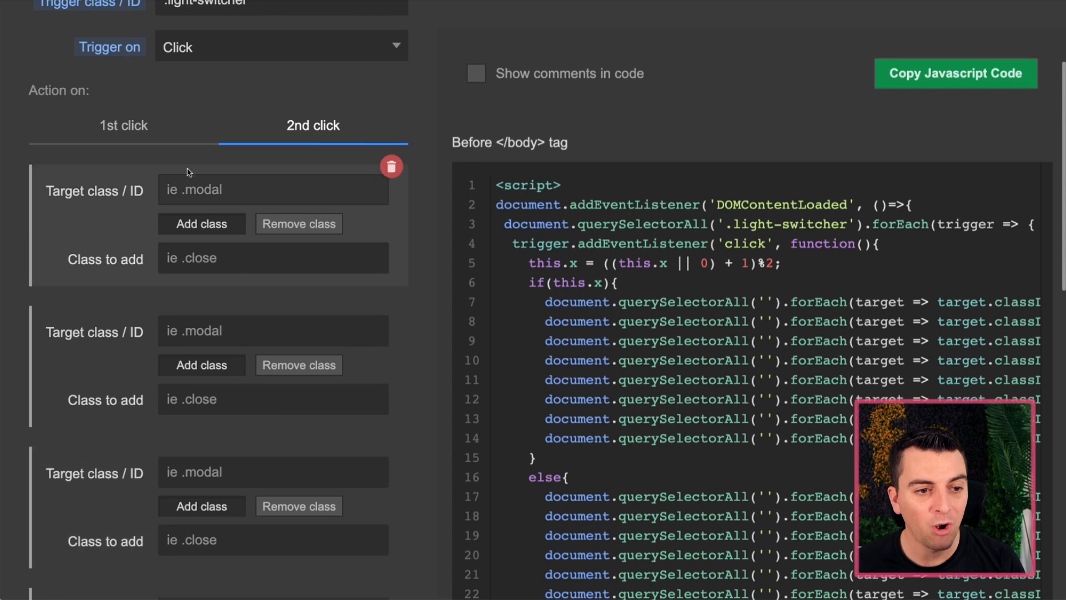
left_click(124, 125)
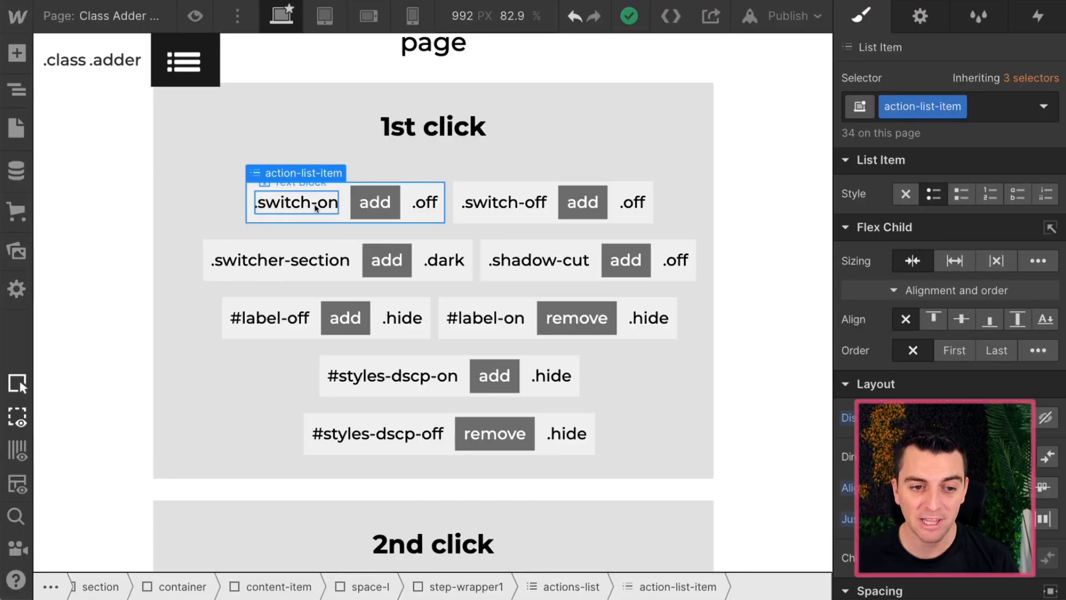
left_click(295, 202)
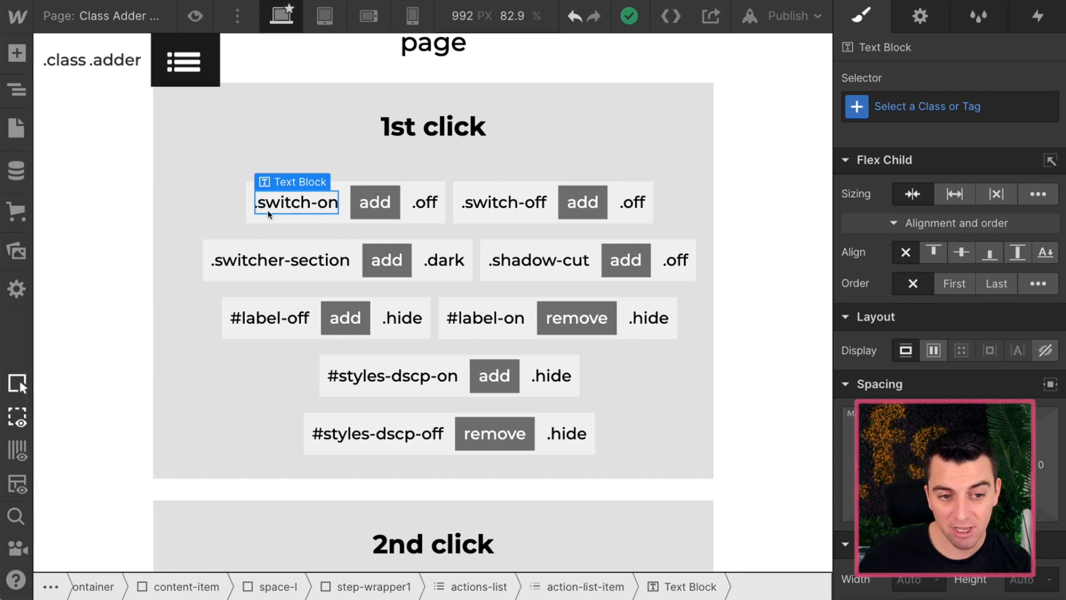
mouse_move(375, 202)
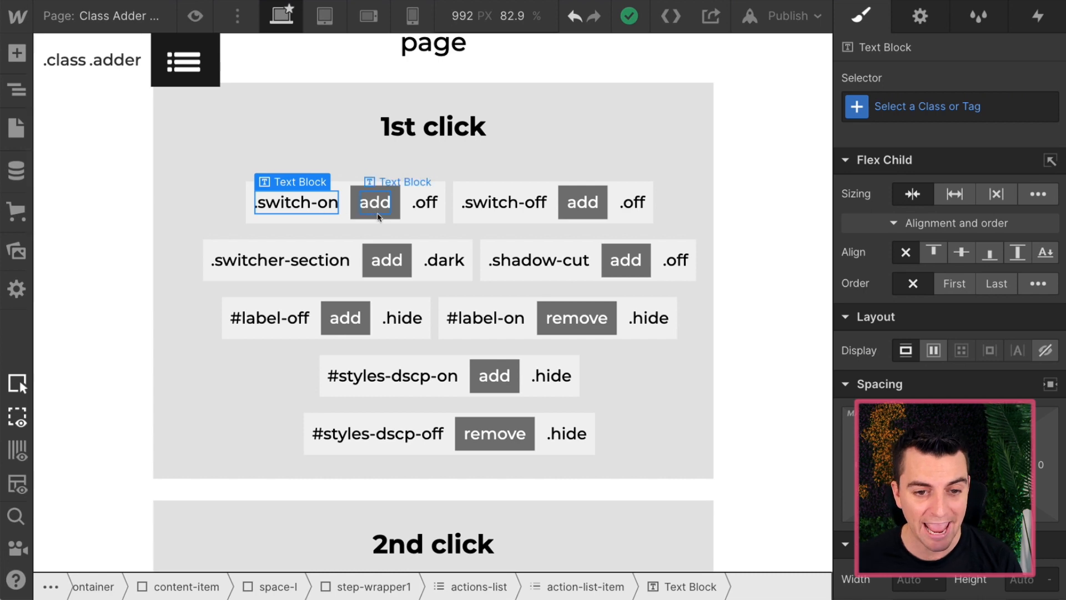
left_click(424, 202)
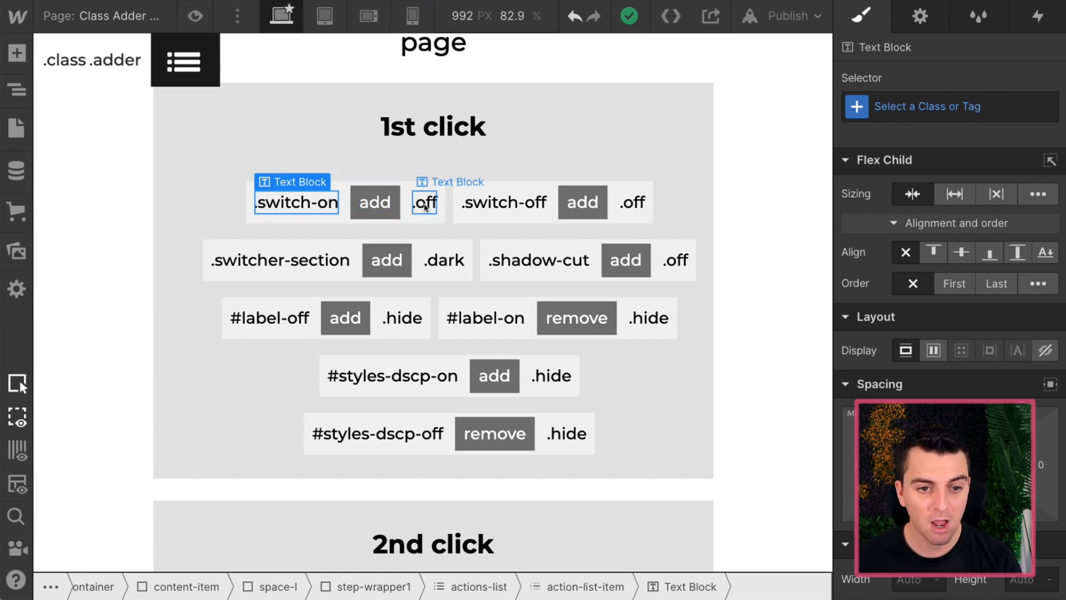
scroll("down", 3)
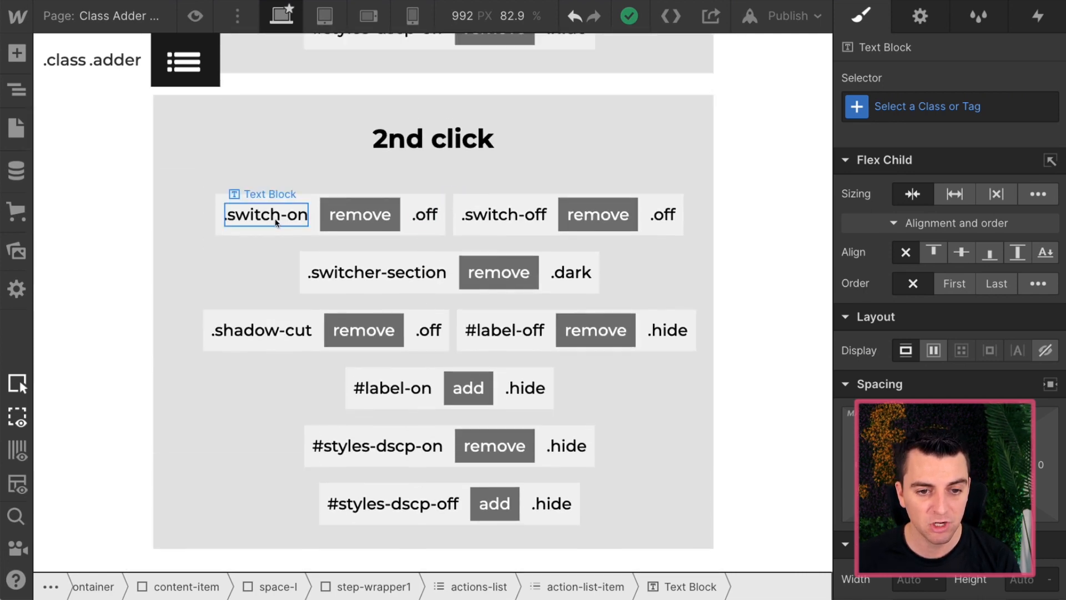
left_click(360, 214)
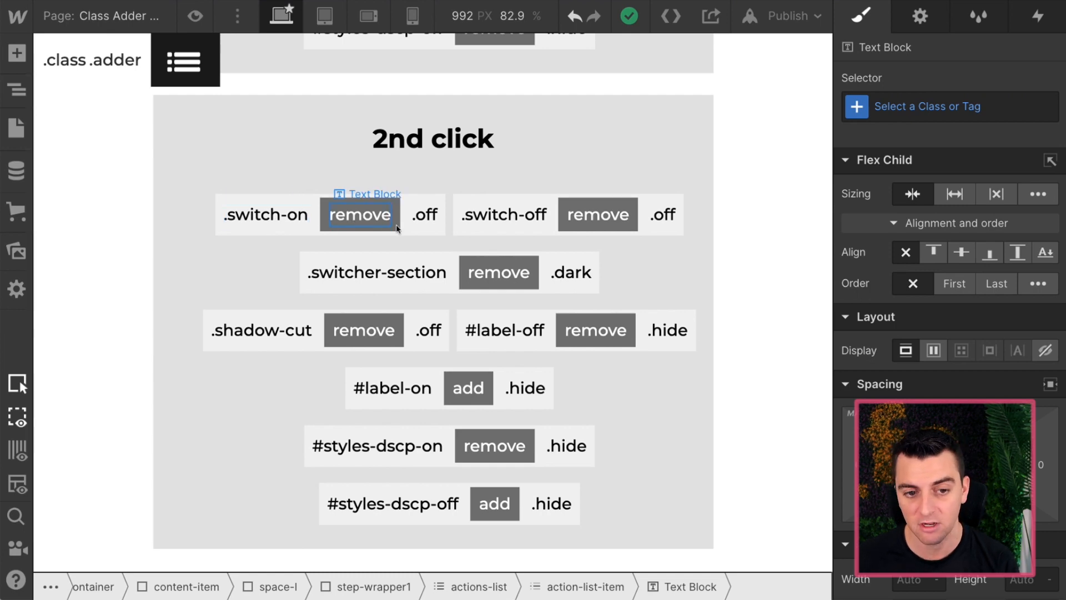
scroll("up", 3)
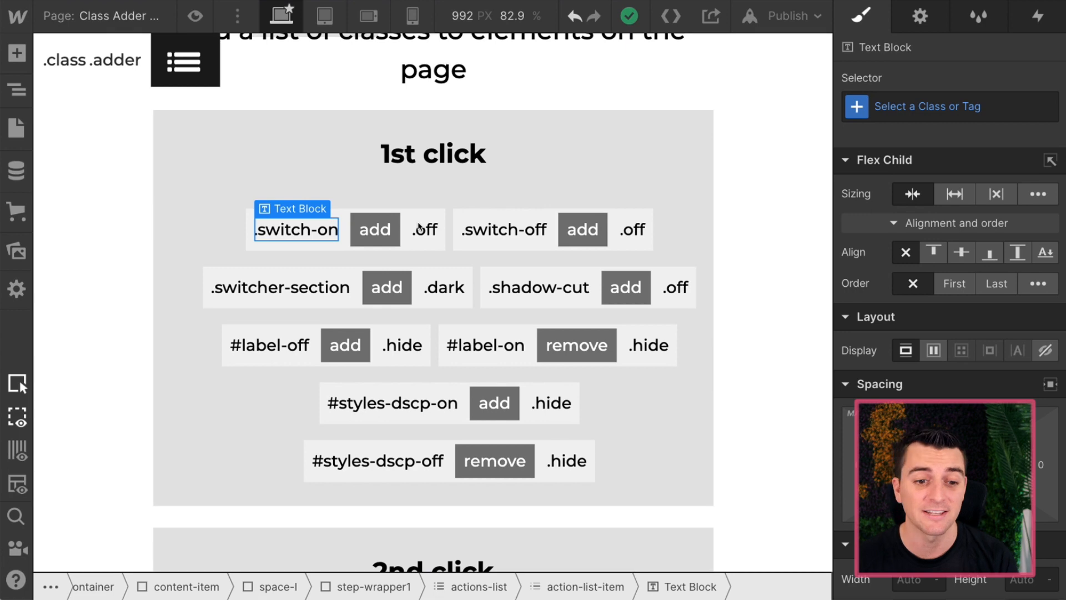
mouse_move(321, 237)
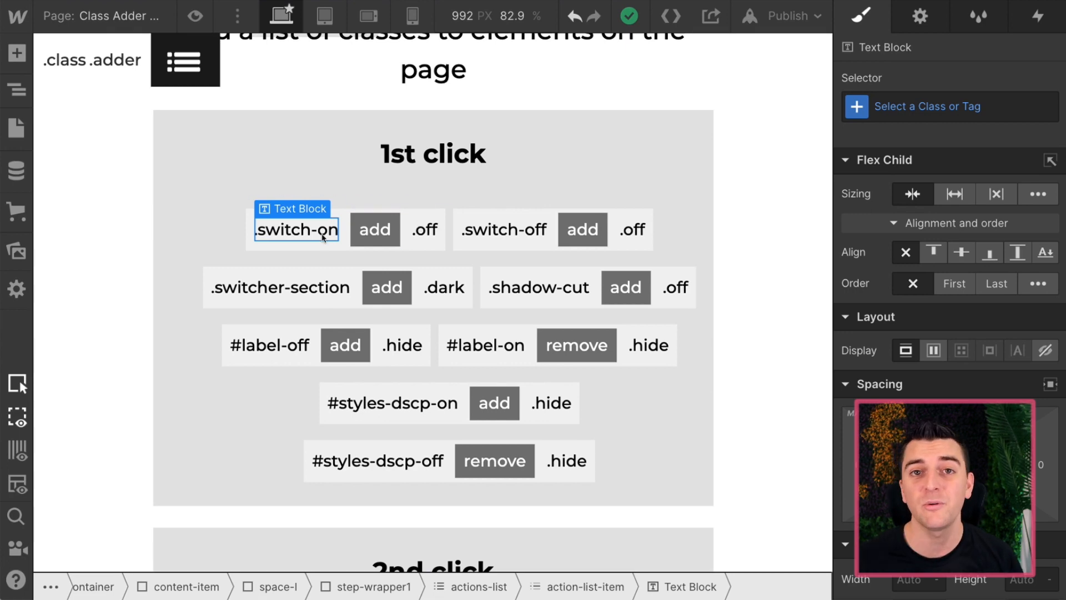
double_click(296, 229)
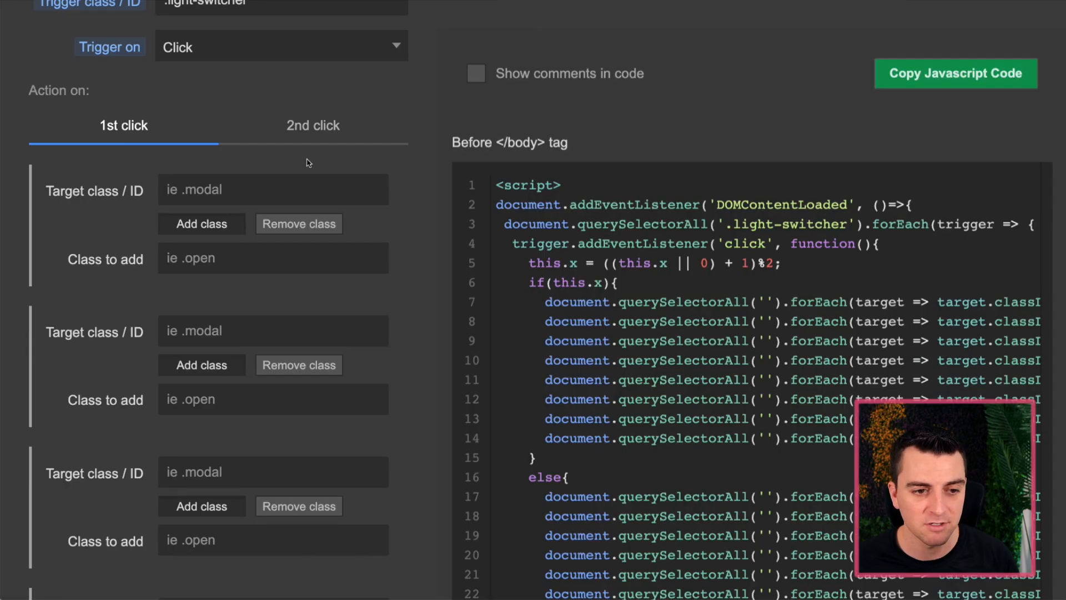
Step: Fill the first 1st-click pair with target .switch-on and class .off
left_click(273, 190)
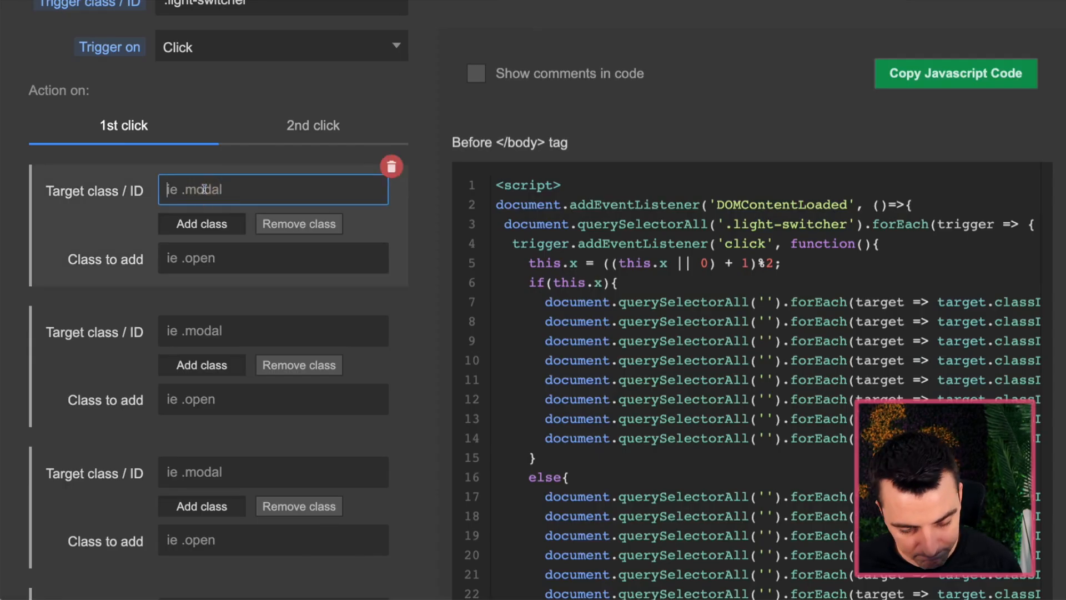
type(".switch-on")
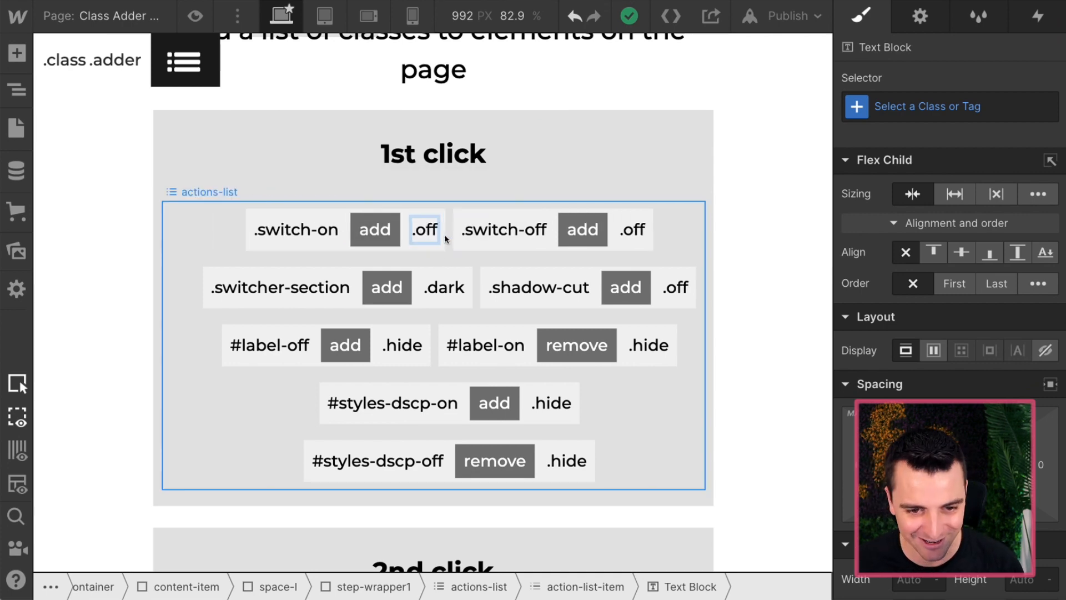
double_click(424, 229)
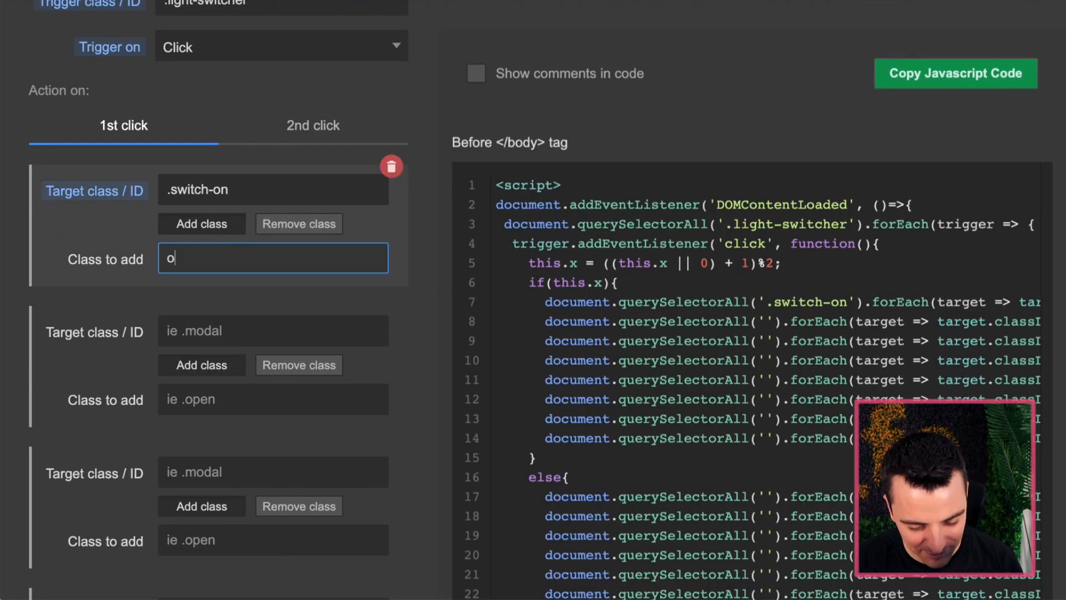
type(".off")
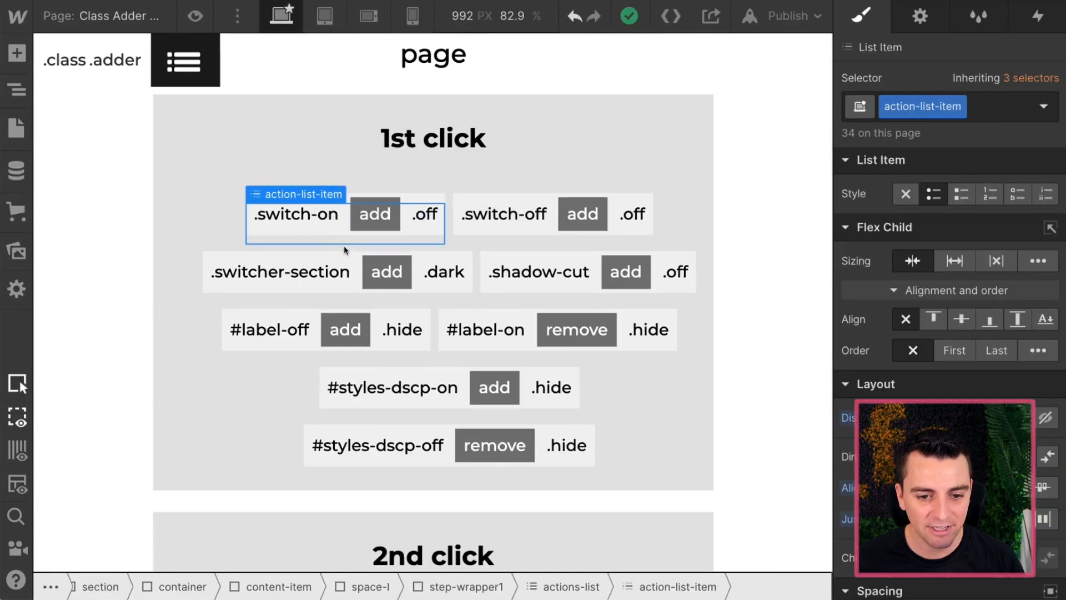
scroll("down", 3)
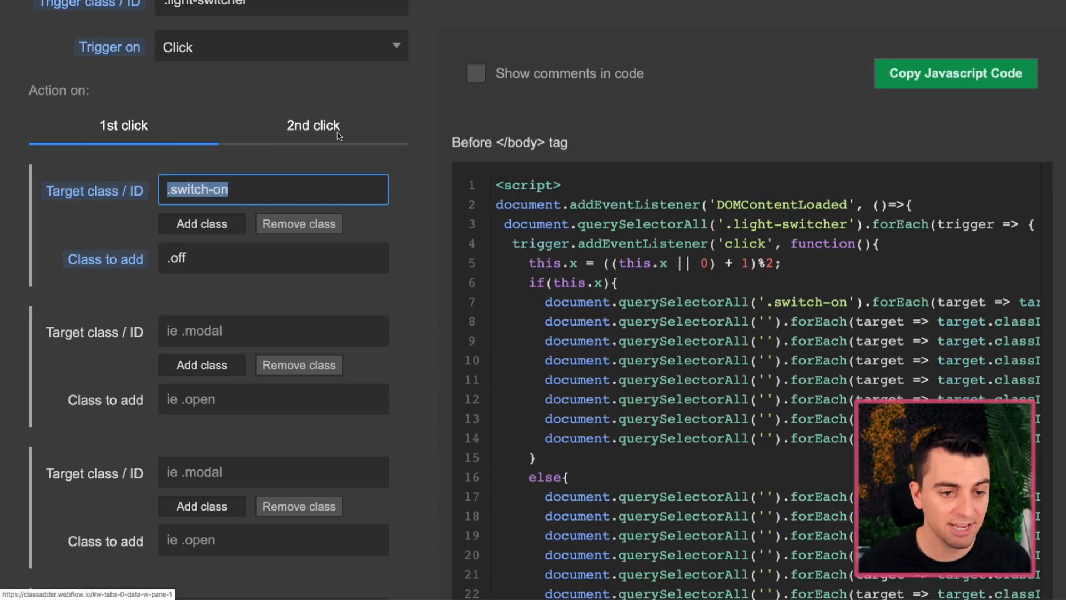
Step: Set the first 2nd-click pair to remove .off instead
left_click(312, 125)
type("oof")
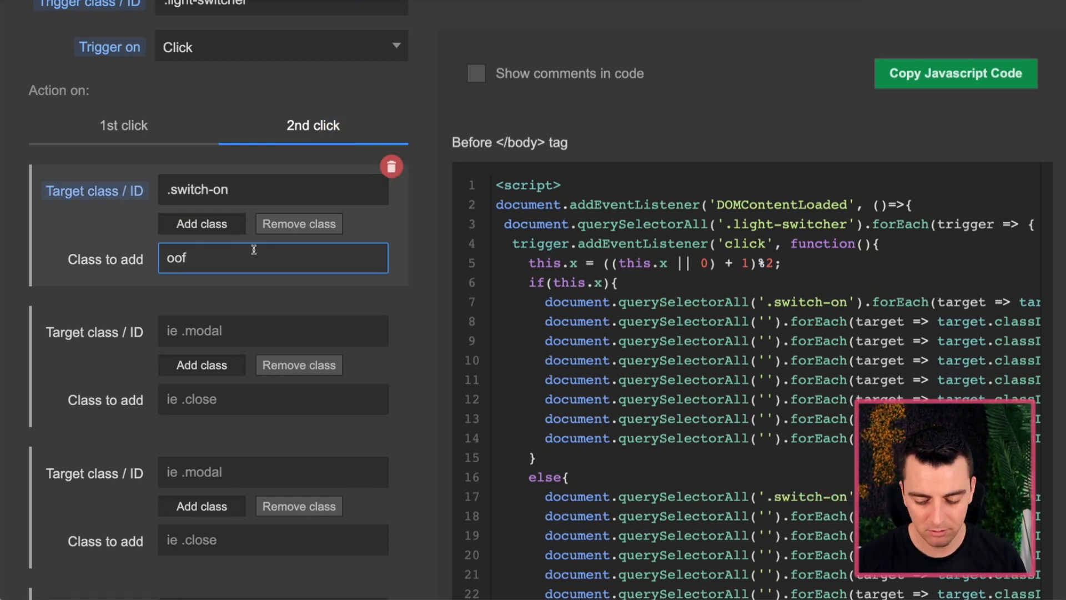
left_click(298, 224)
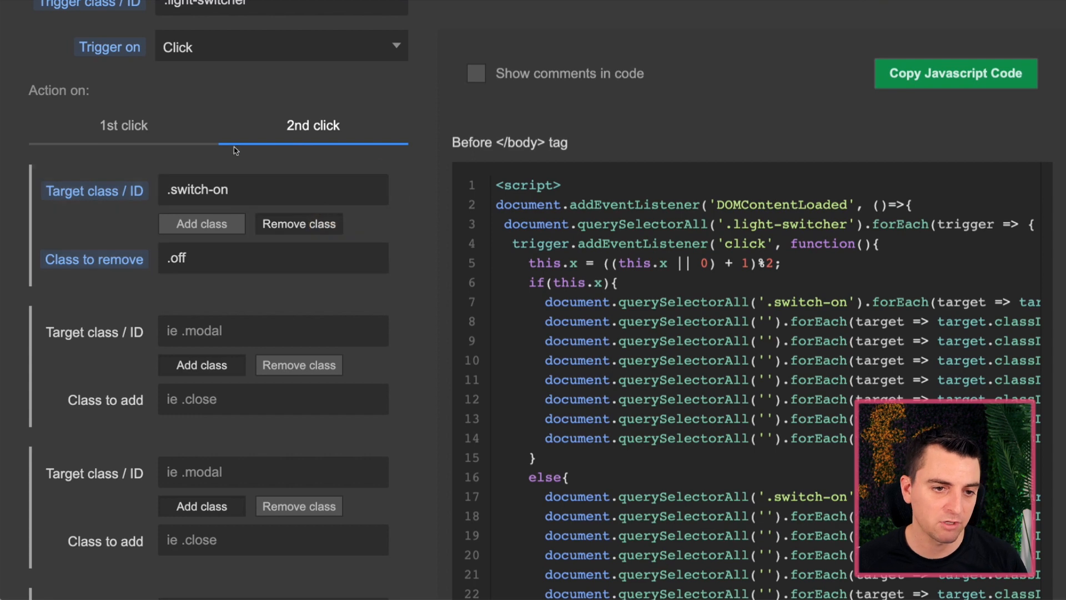
left_click(123, 125)
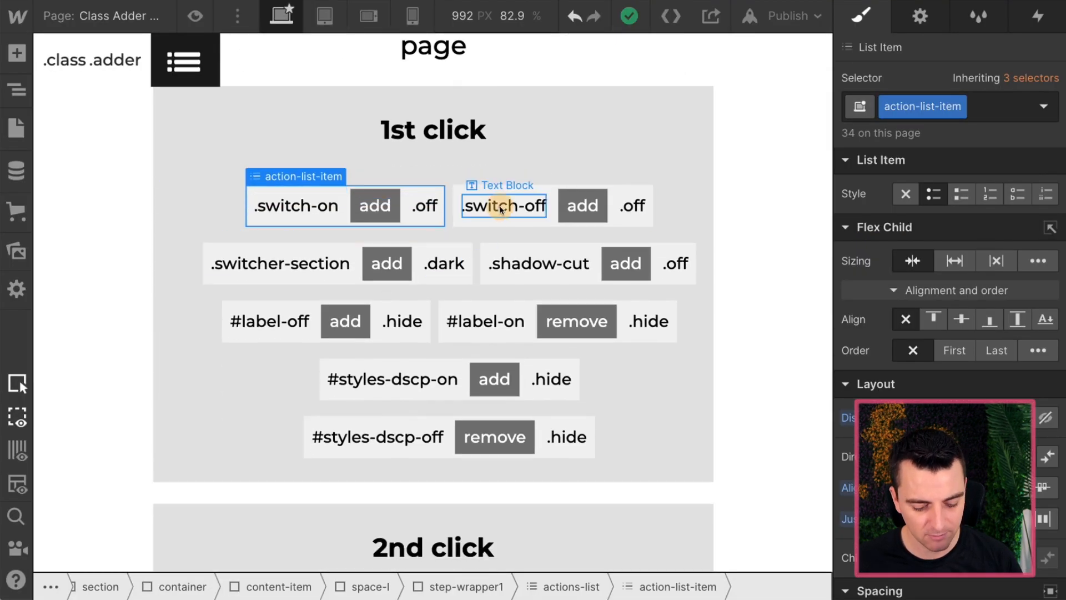
Step: Set the .switch-off pair to Remove class on the 2nd click
double_click(503, 206)
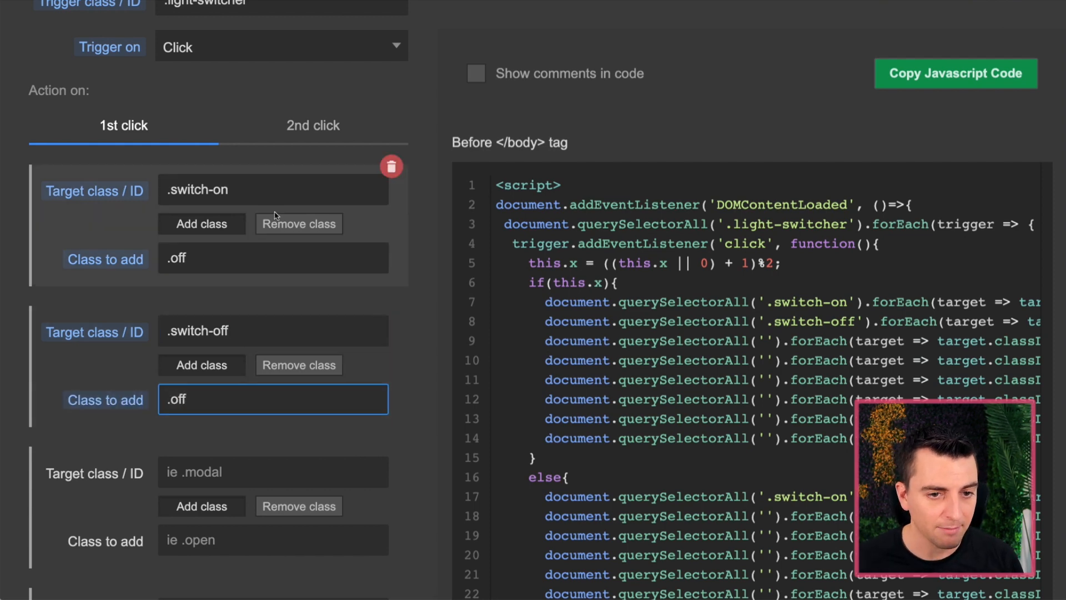
left_click(313, 125)
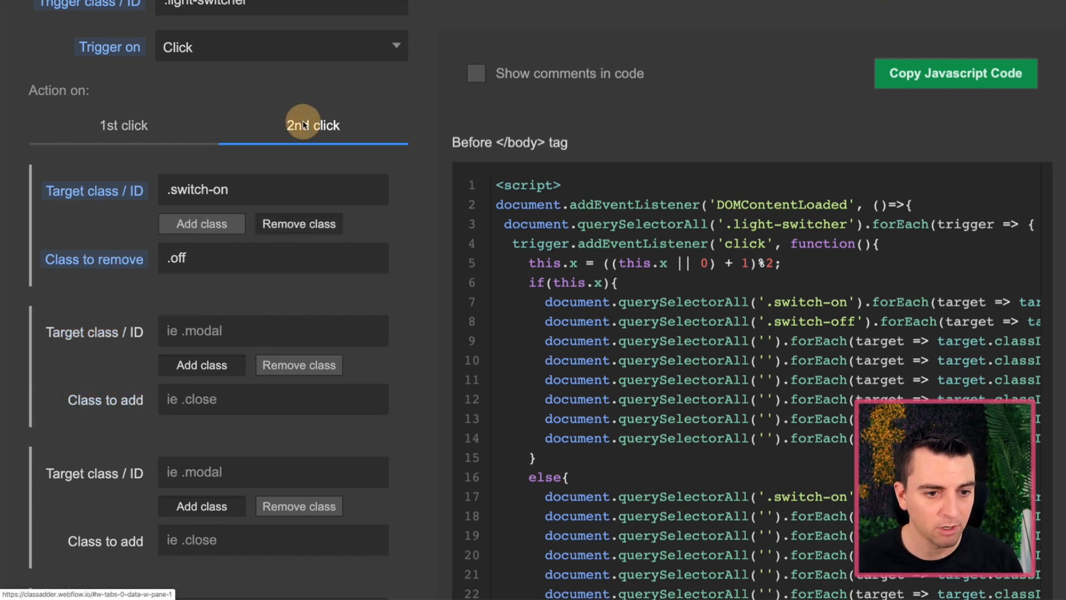
left_click(272, 332)
type(".switch-off")
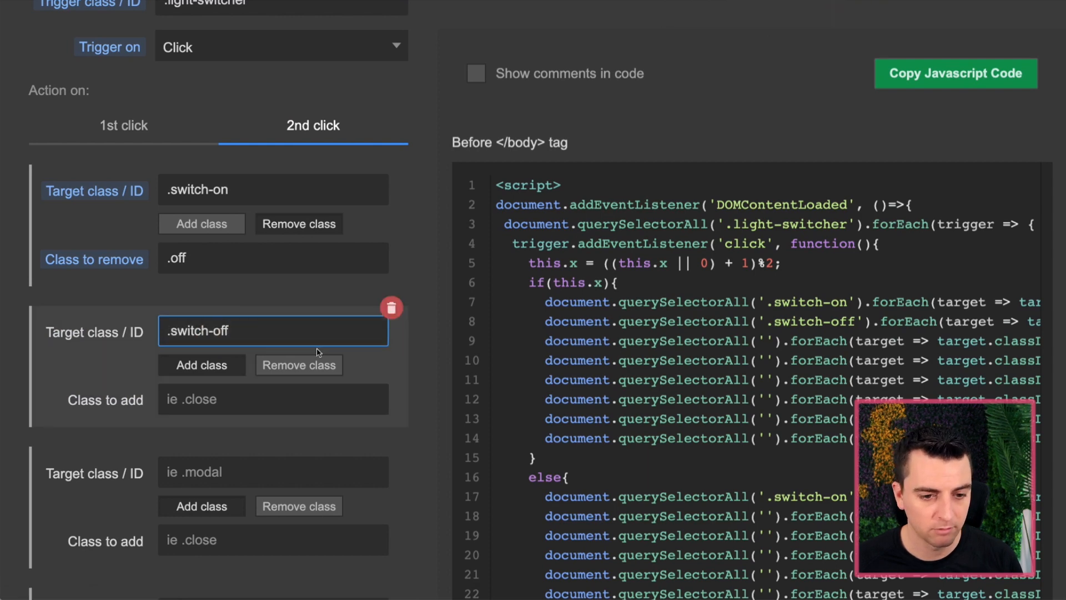
left_click(297, 366)
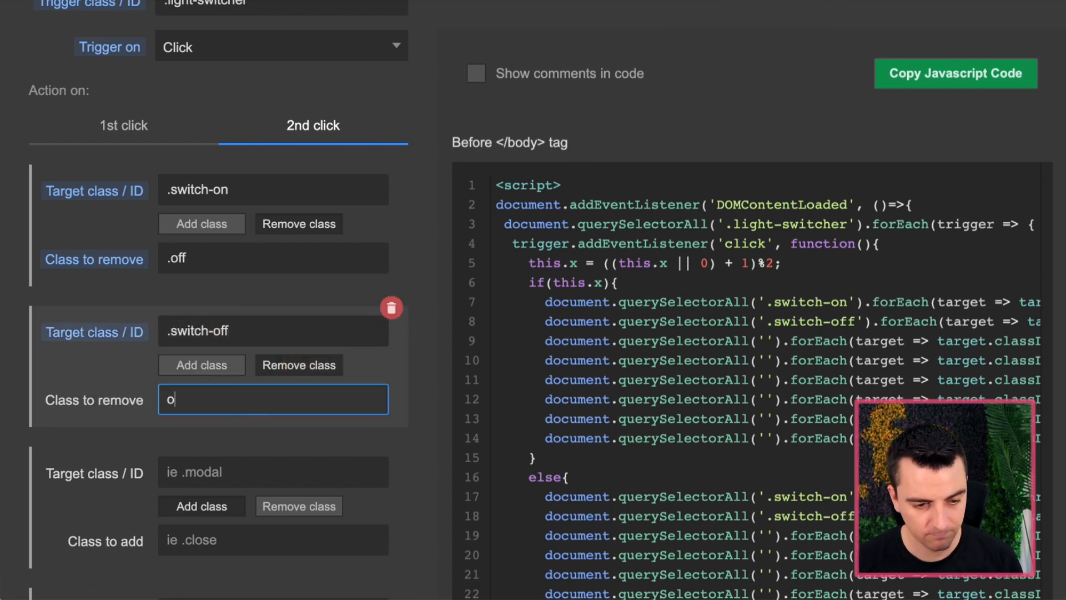
scroll("down", 3)
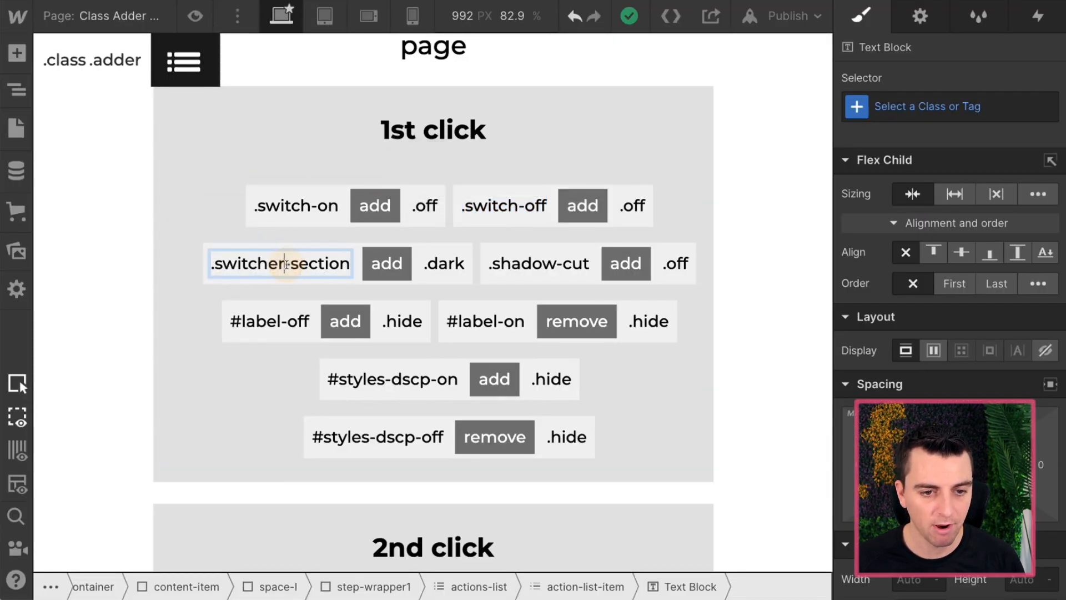
Step: Make .switcher-section remove .dark on the 2nd click and add .dark on the 1st click
double_click(279, 264)
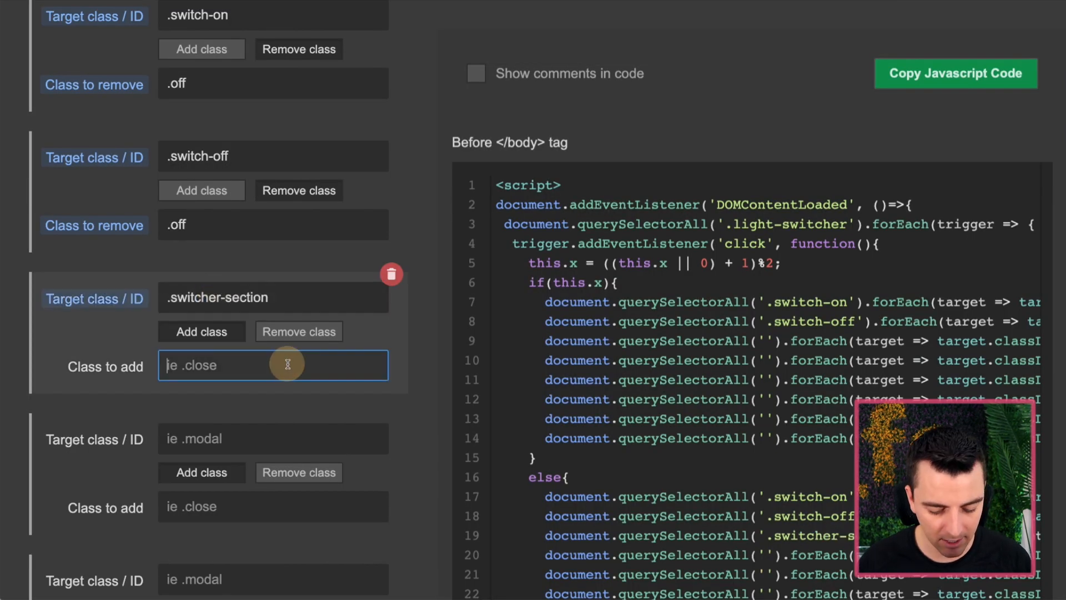
type(".dark")
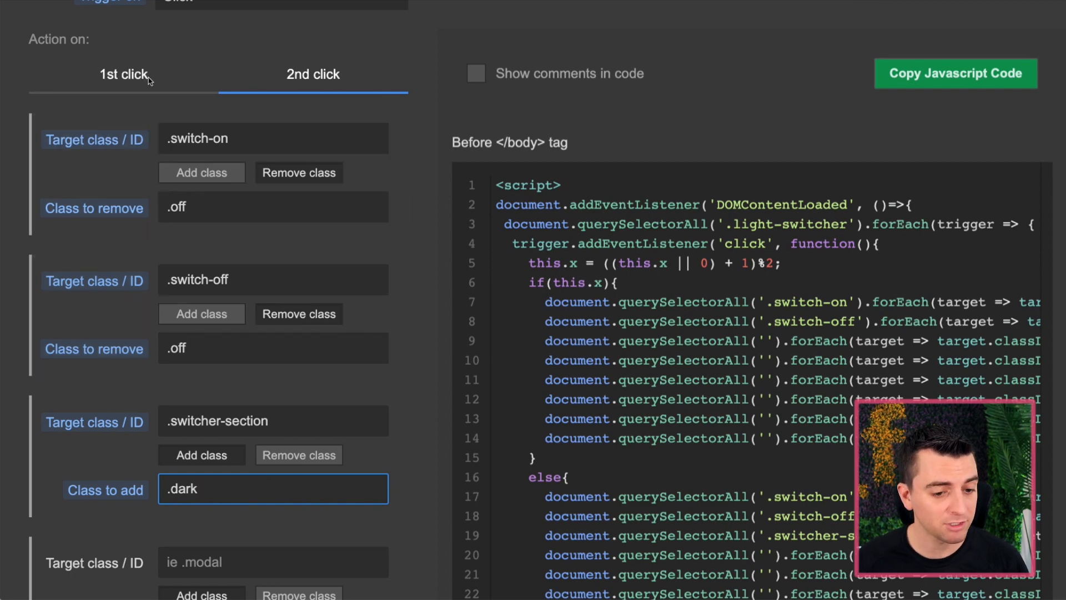
mouse_move(200, 464)
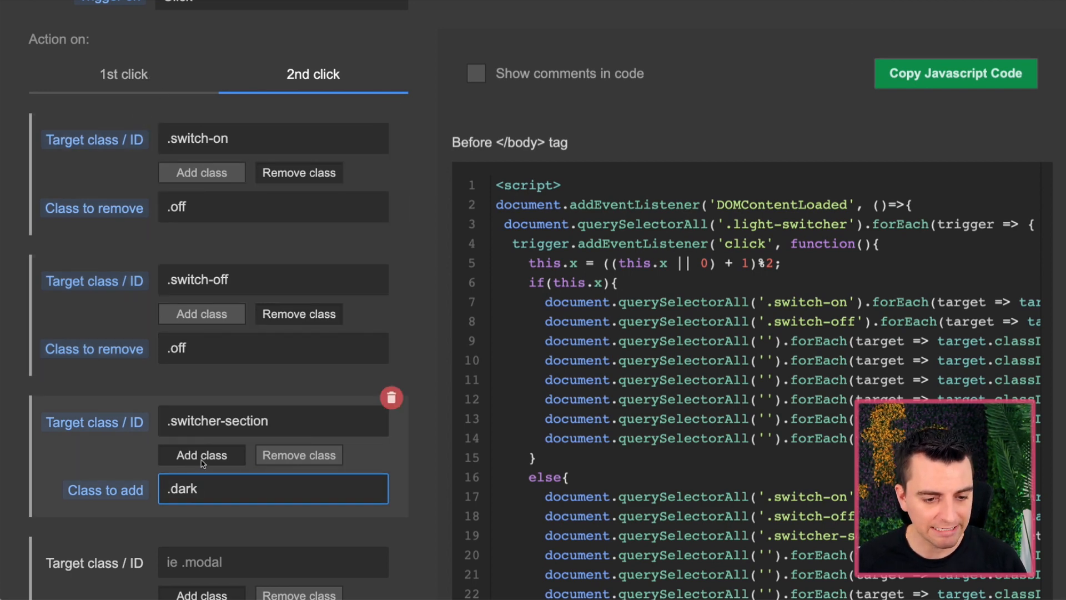
left_click(298, 455)
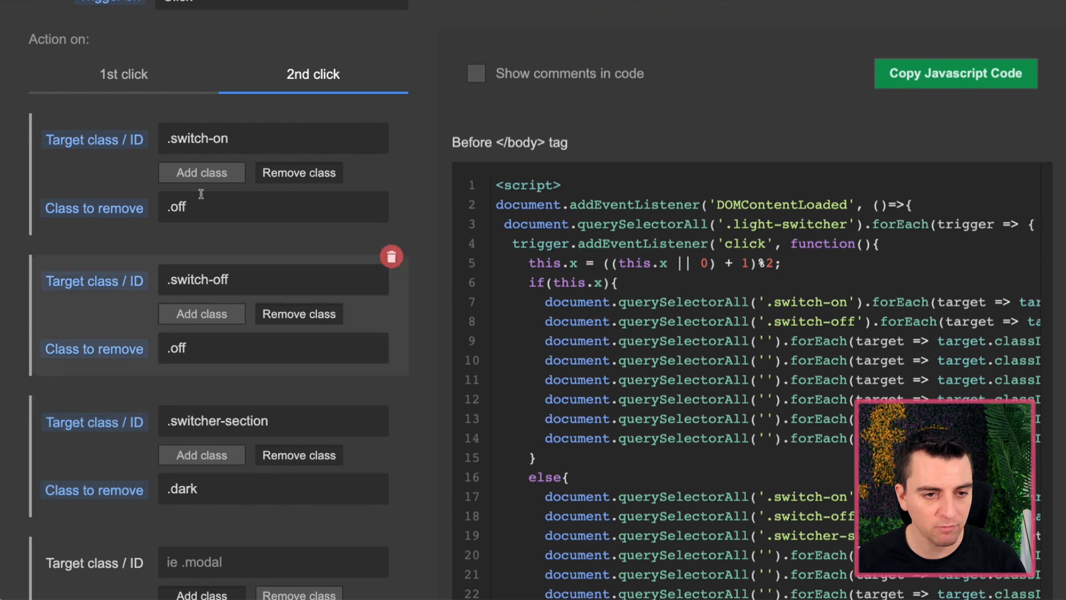
left_click(123, 74)
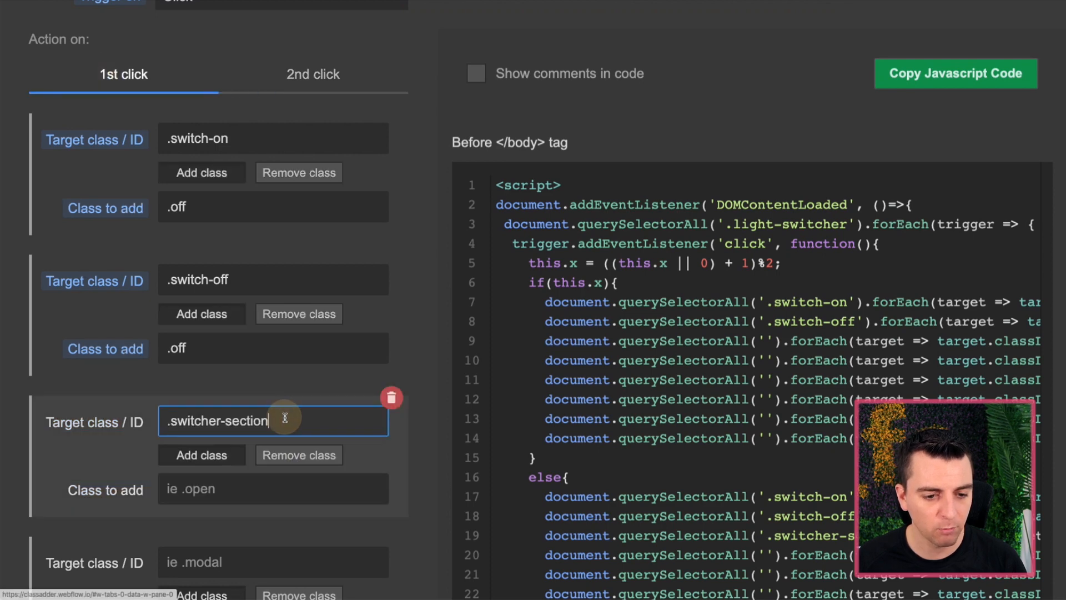
type(".dark")
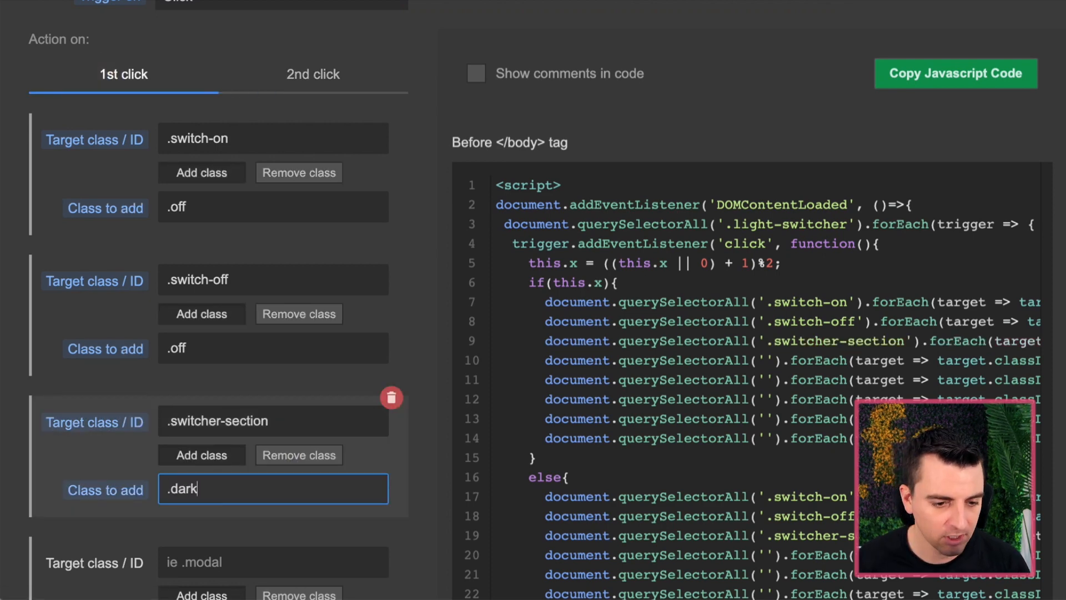
left_click(312, 74)
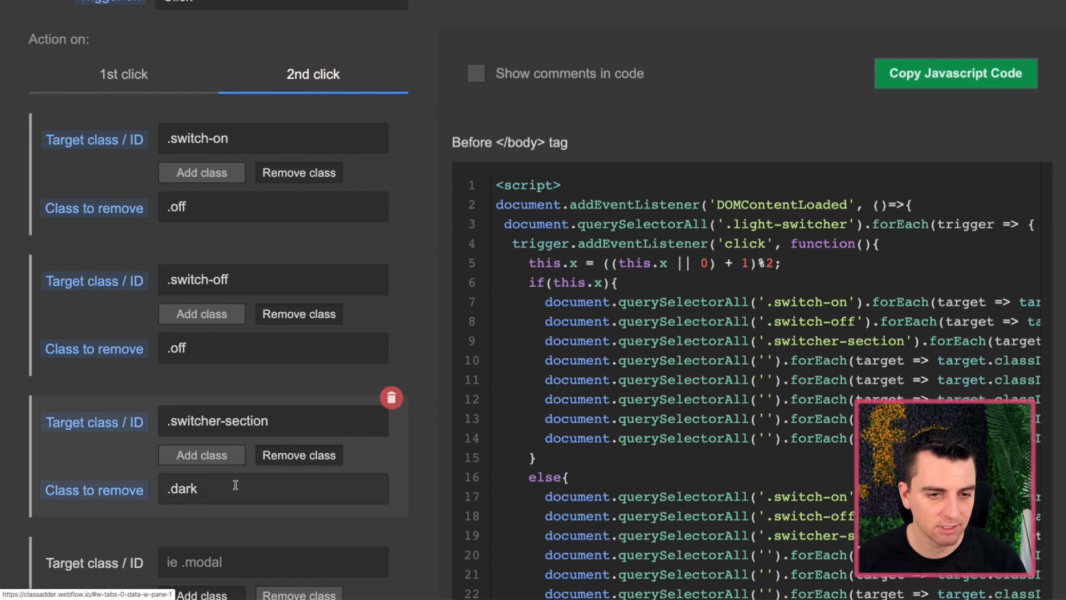
scroll("down", 3)
type(".shadow-cut")
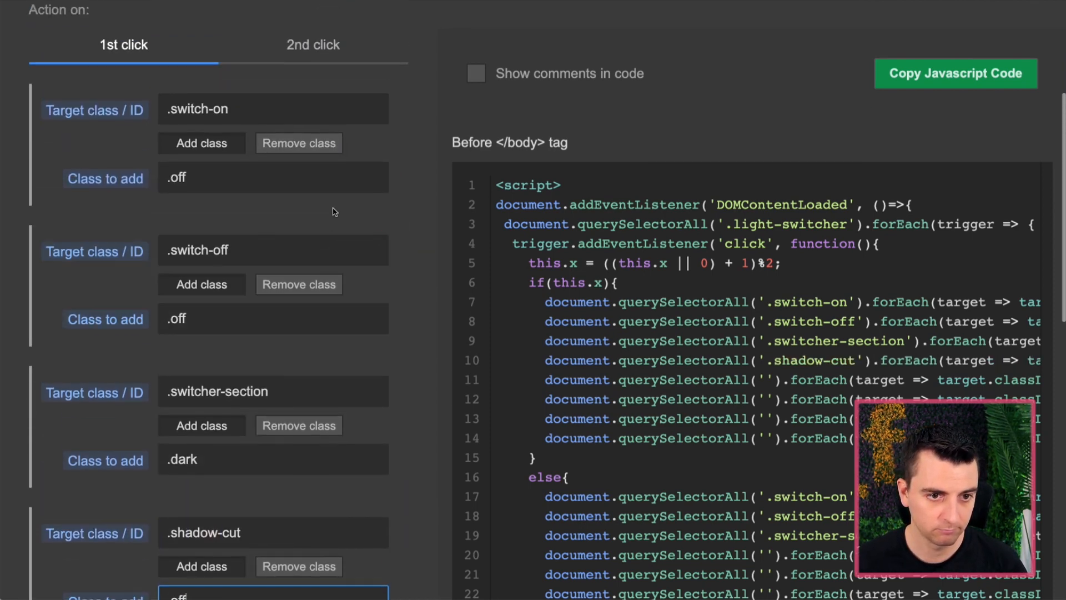
Step: Scroll down to the .shadow-cut pair that adds .off on the first click
scroll("down", 3)
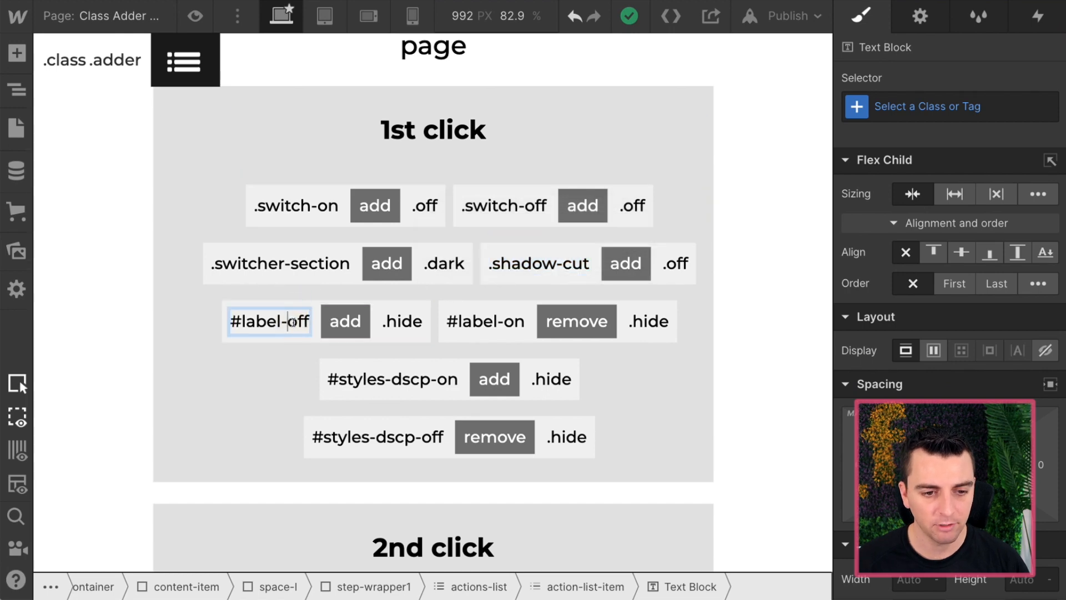
Step: Copy #label-off and set up its pairs toggling the .hide class
double_click(268, 321)
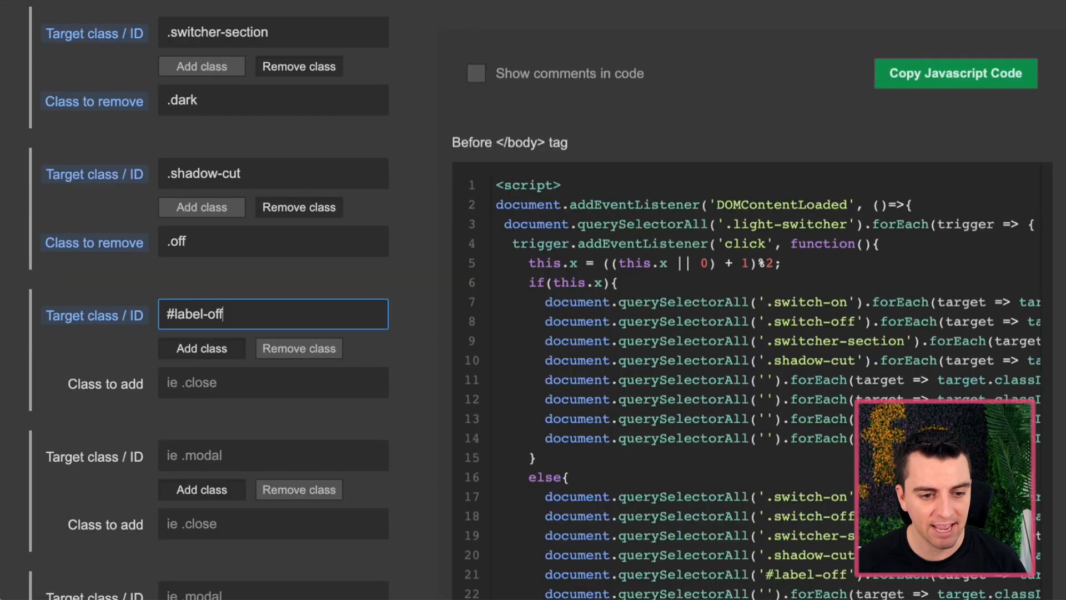
type("hide")
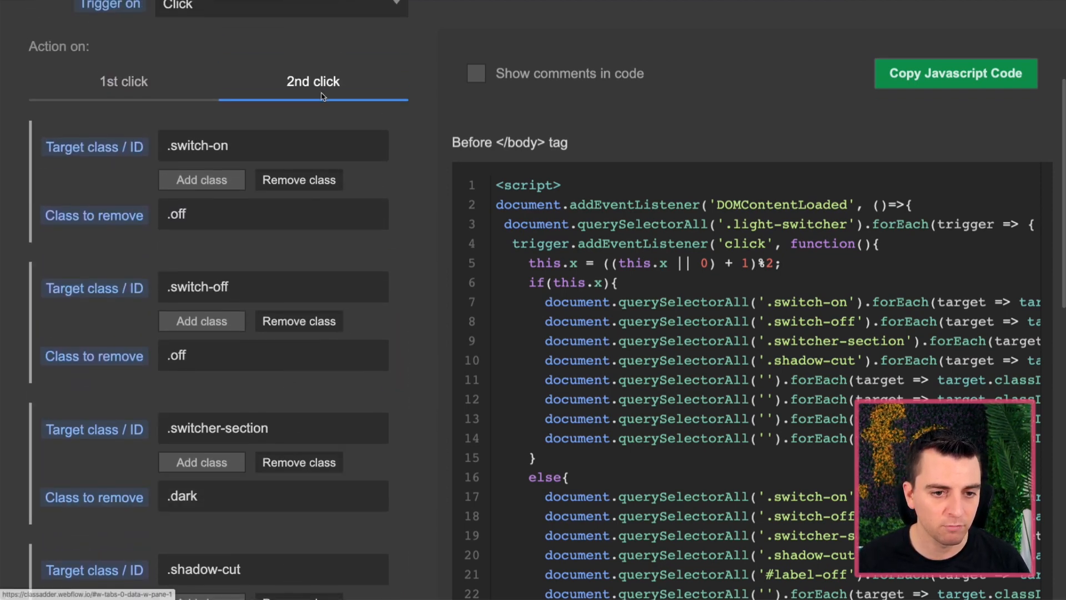
scroll("down", 3)
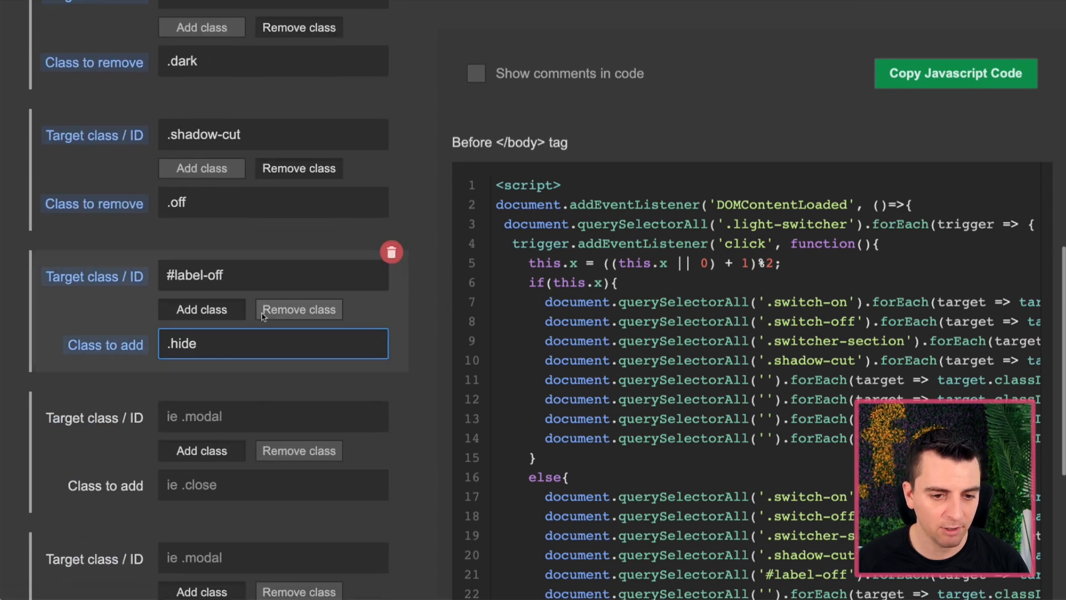
left_click(297, 309)
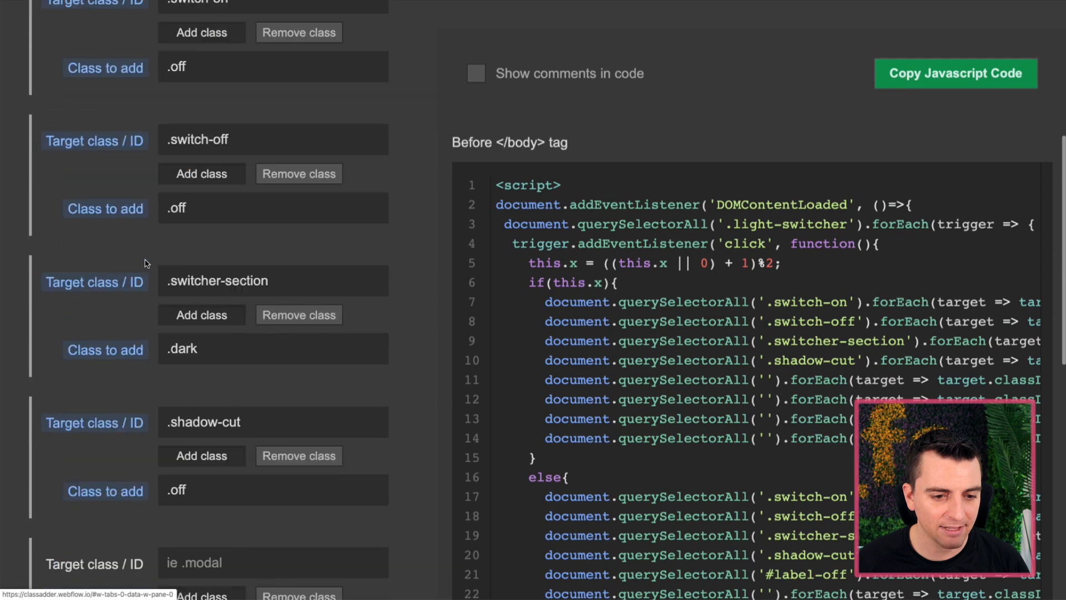
scroll("down", 3)
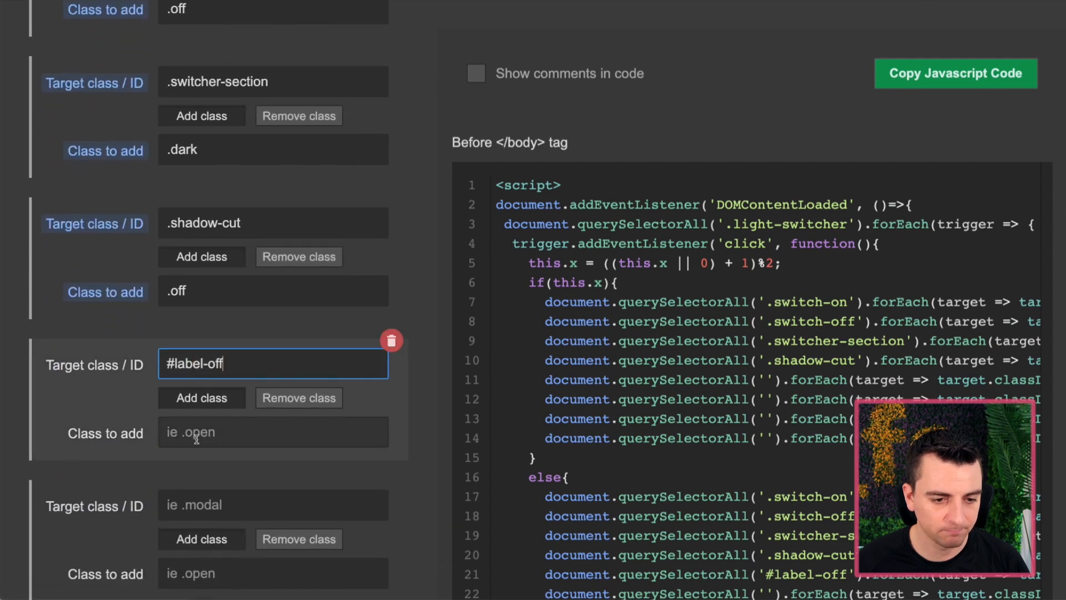
type(".hide")
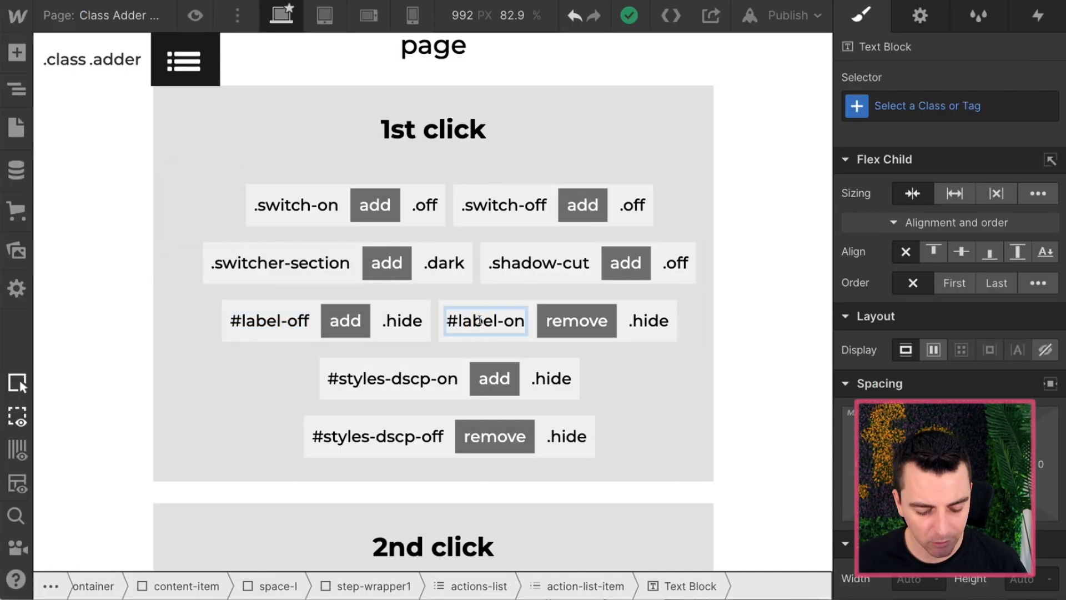
Step: Copy #label-on and set its pair to remove .hide
double_click(484, 320)
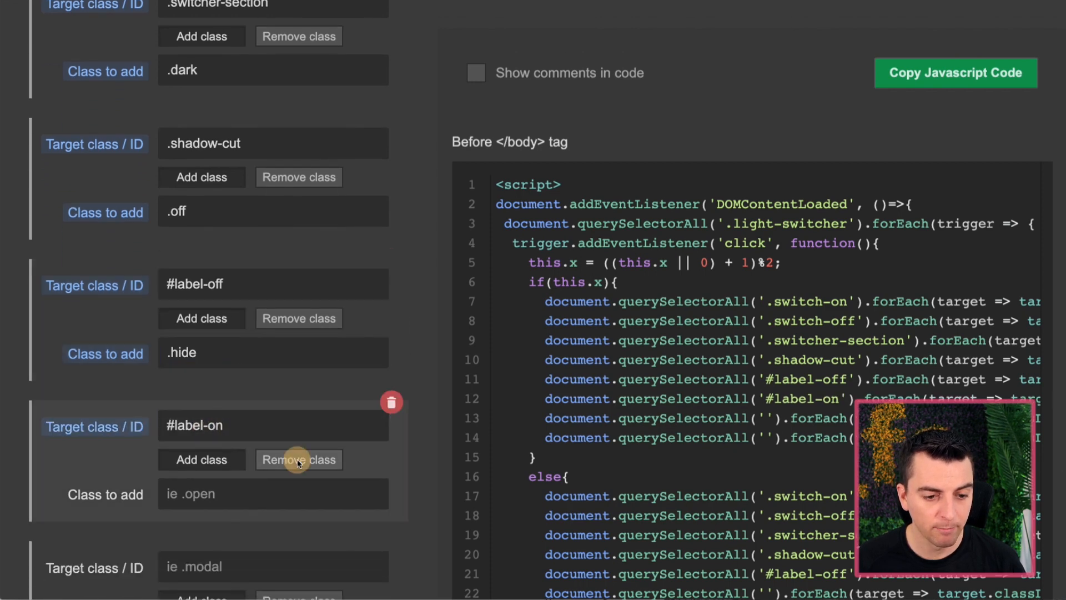
left_click(298, 460)
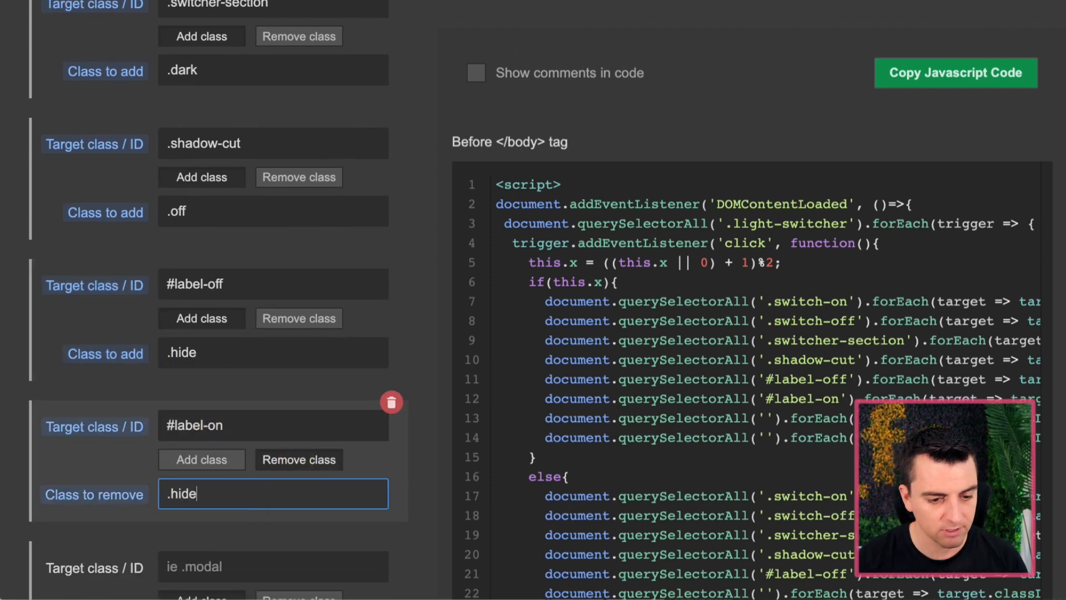
scroll("up", 3)
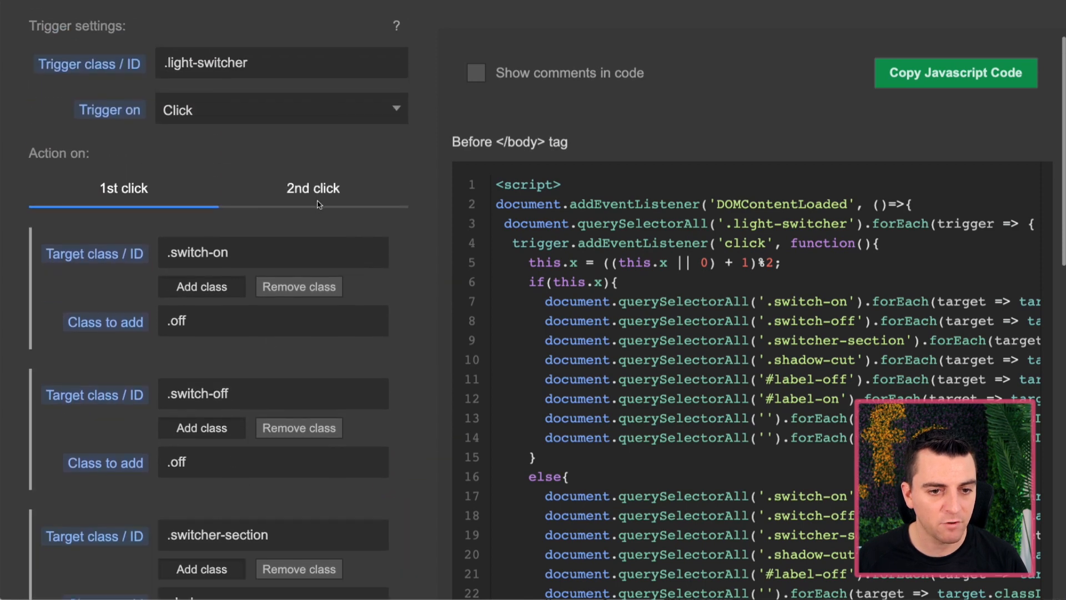
scroll("down", 3)
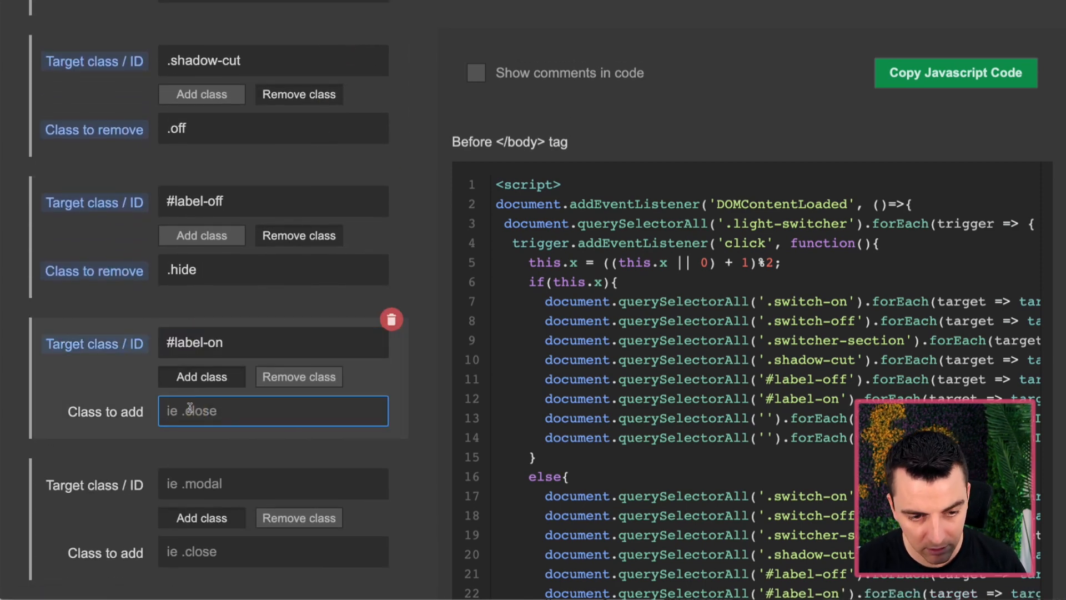
type(".hide")
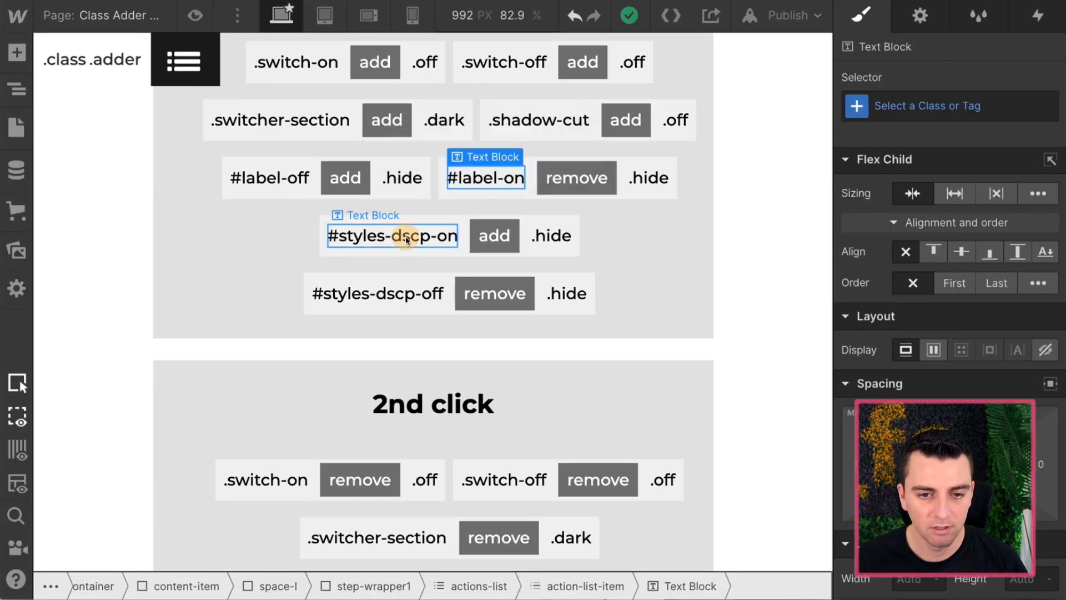
Step: Copy #styles-dscp-on from Webflow and review the second-click removal pairs
double_click(392, 236)
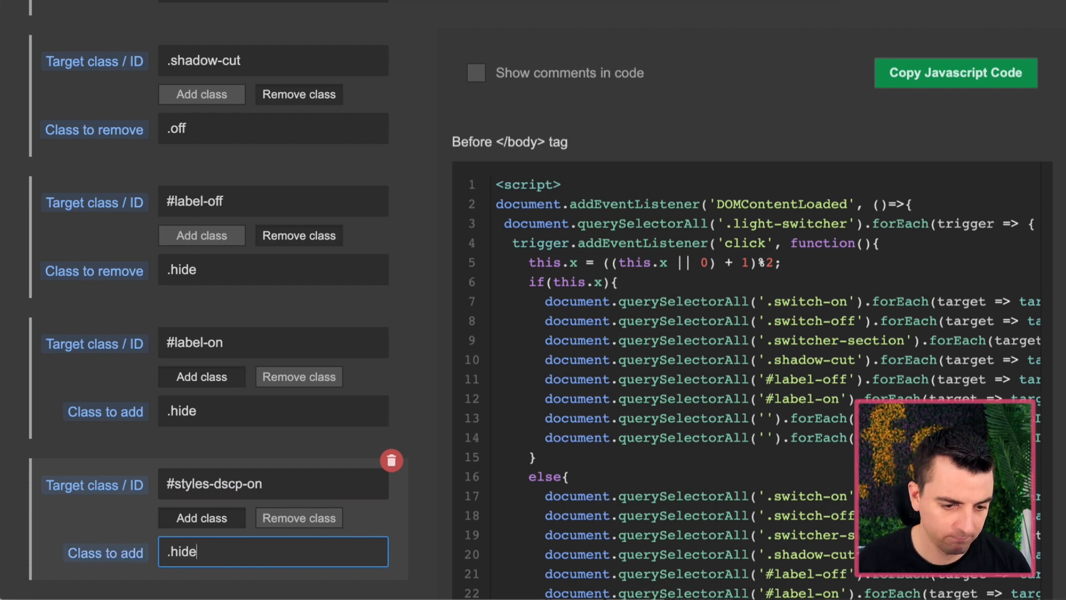
scroll("down", 3)
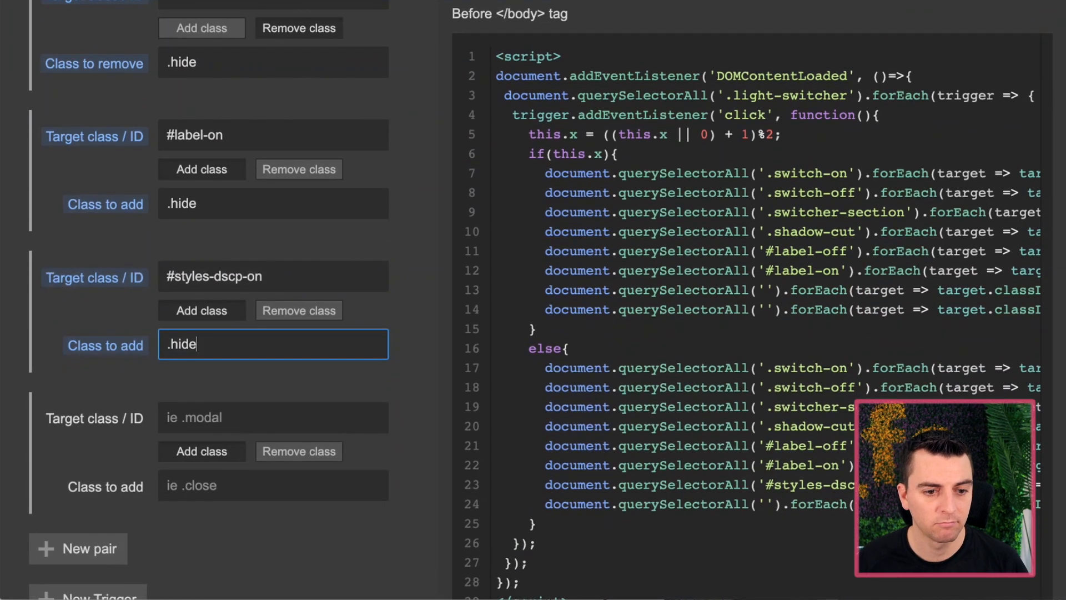
scroll("up", 3)
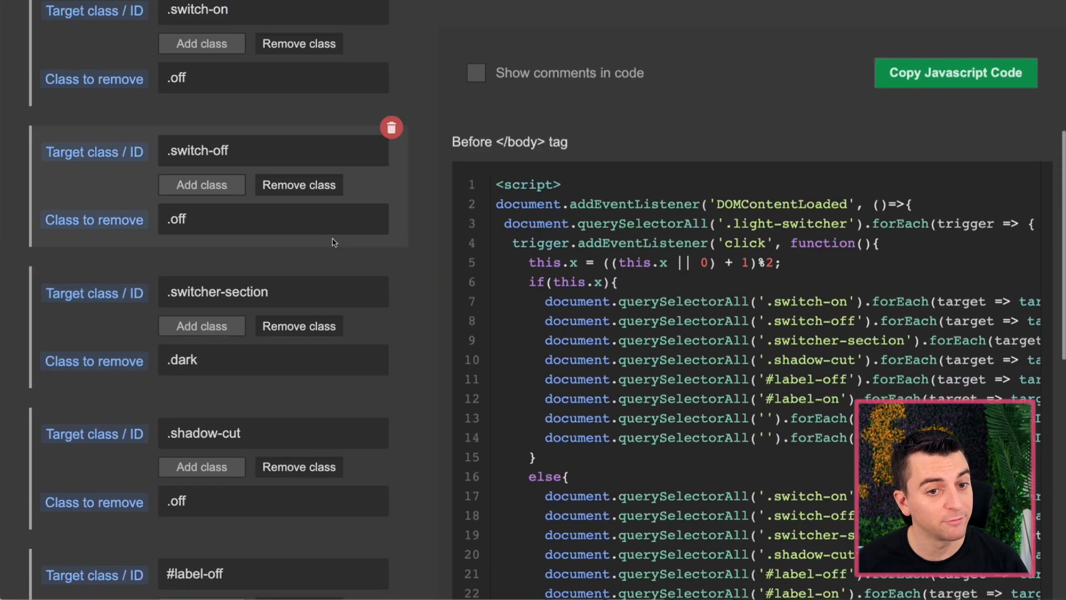
scroll("down", 3)
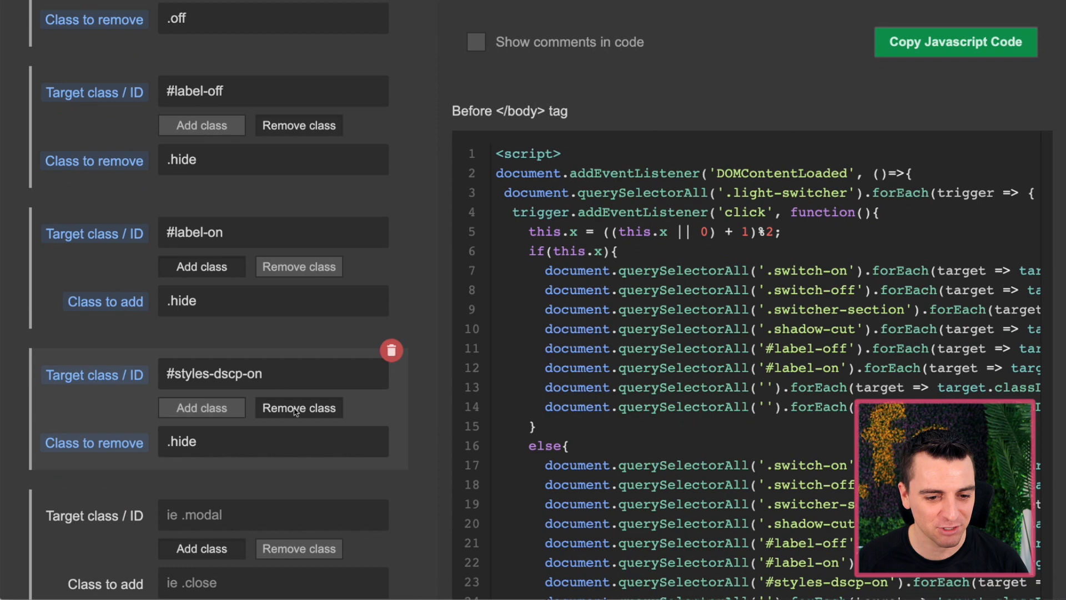
mouse_move(227, 388)
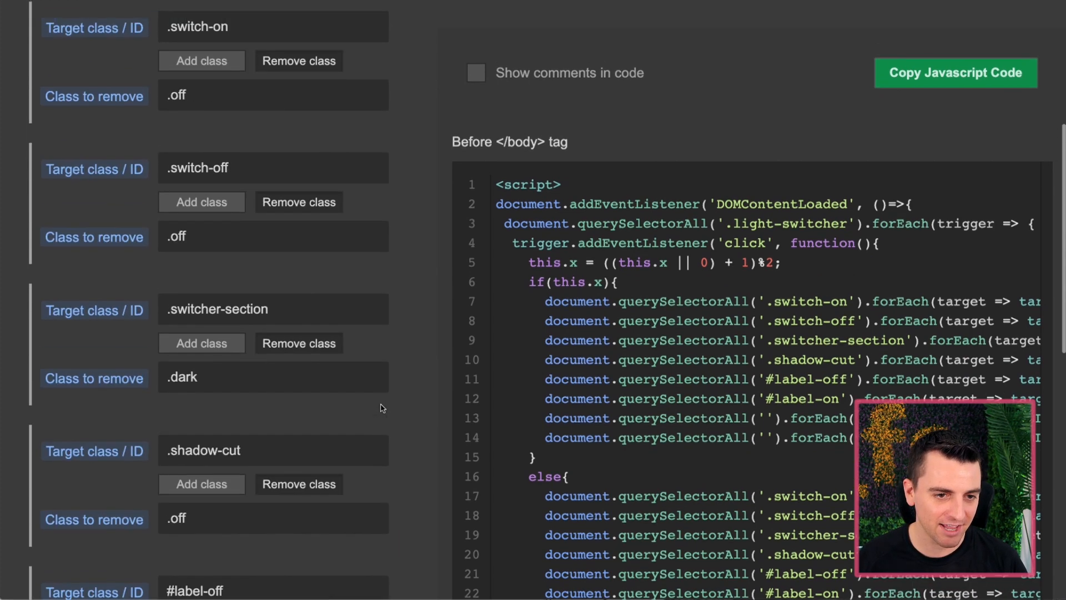
scroll("down", 3)
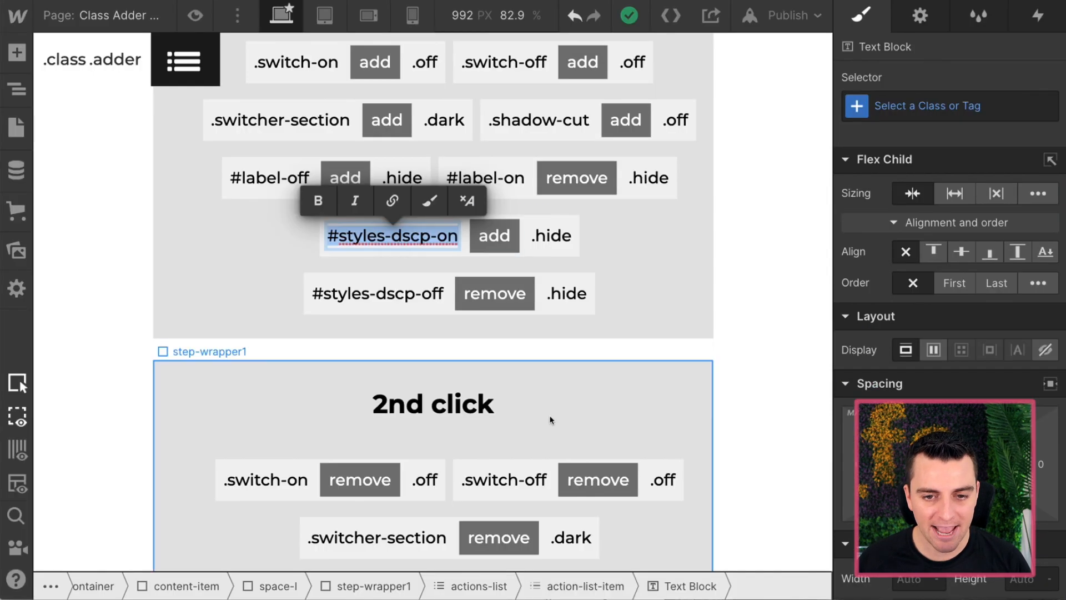
Step: Copy the #styles-dscp ID and set the #styles-dscp-off pair to remove its class
double_click(377, 294)
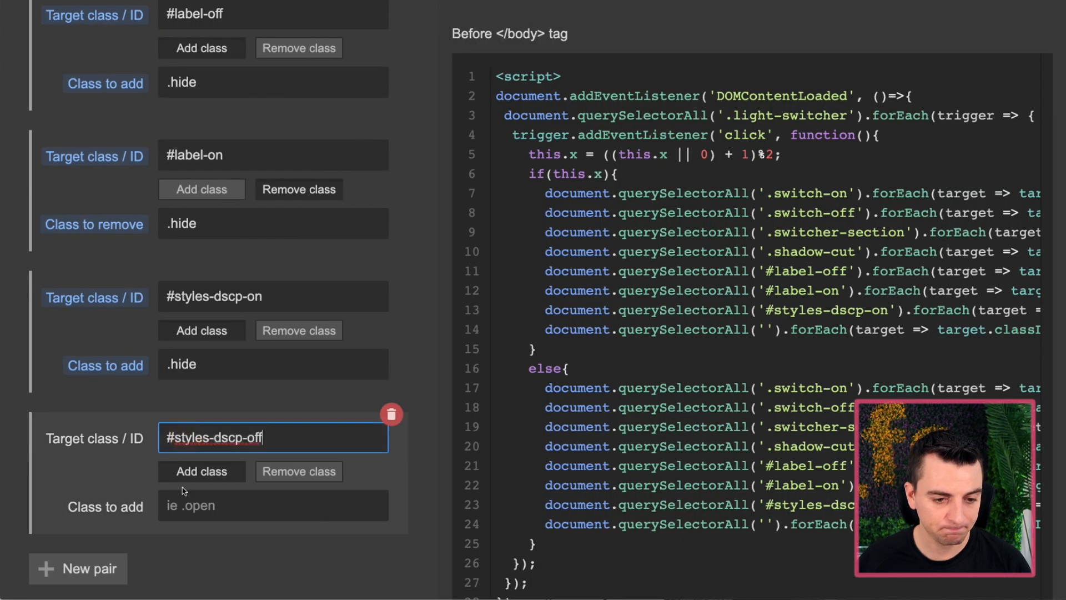
left_click(298, 472)
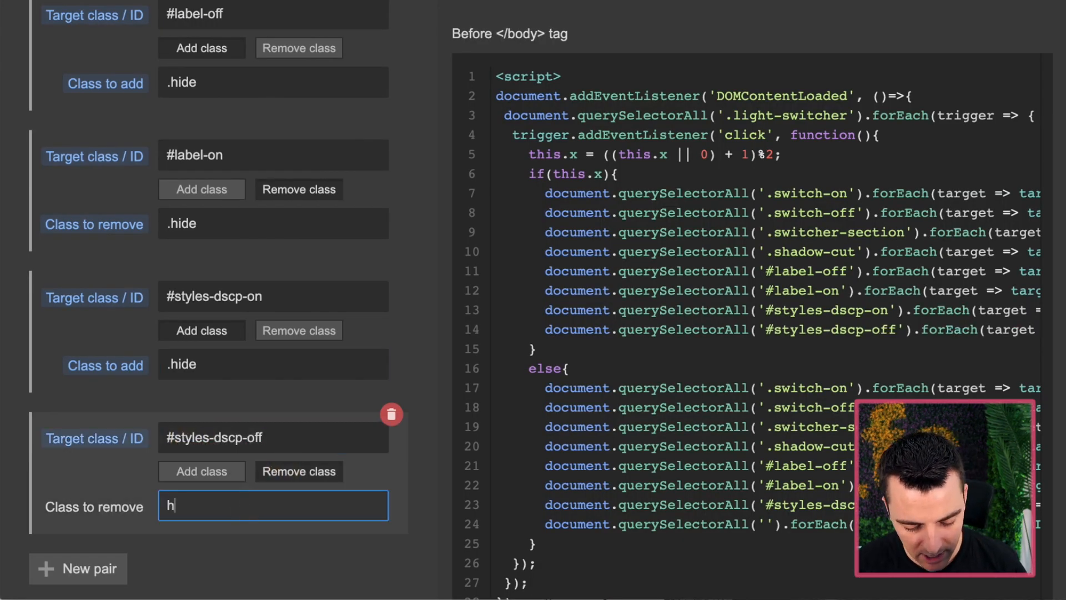
scroll("up", 3)
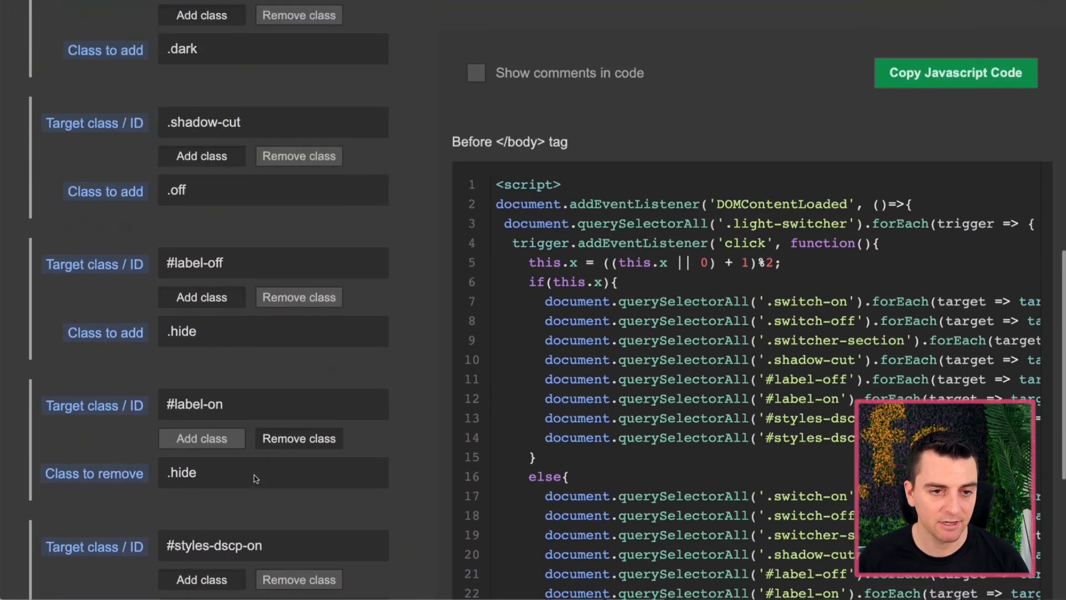
scroll("up", 3)
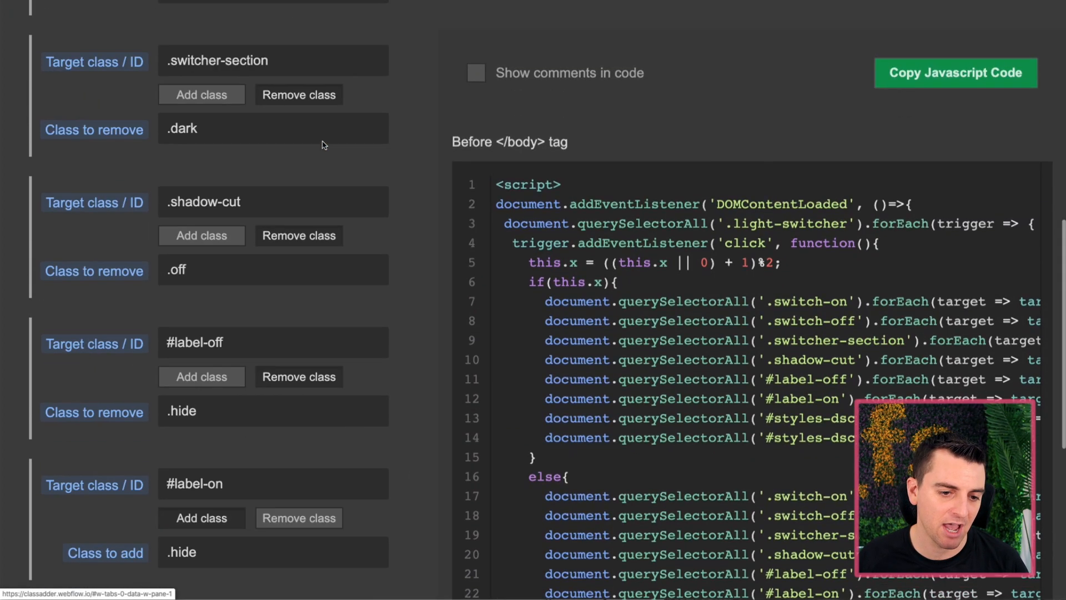
scroll("down", 3)
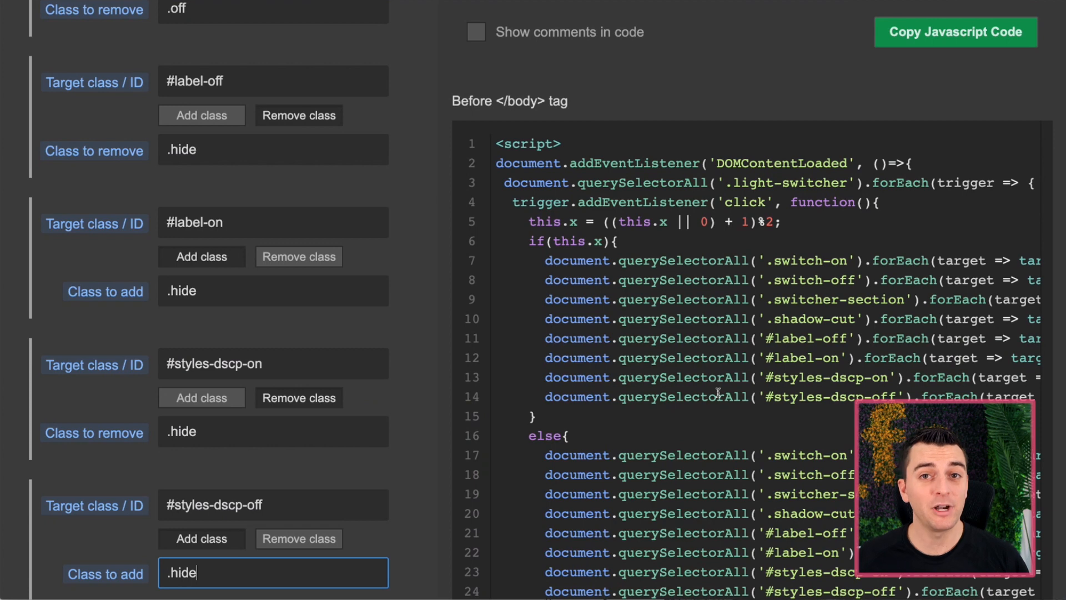
scroll("right", 3)
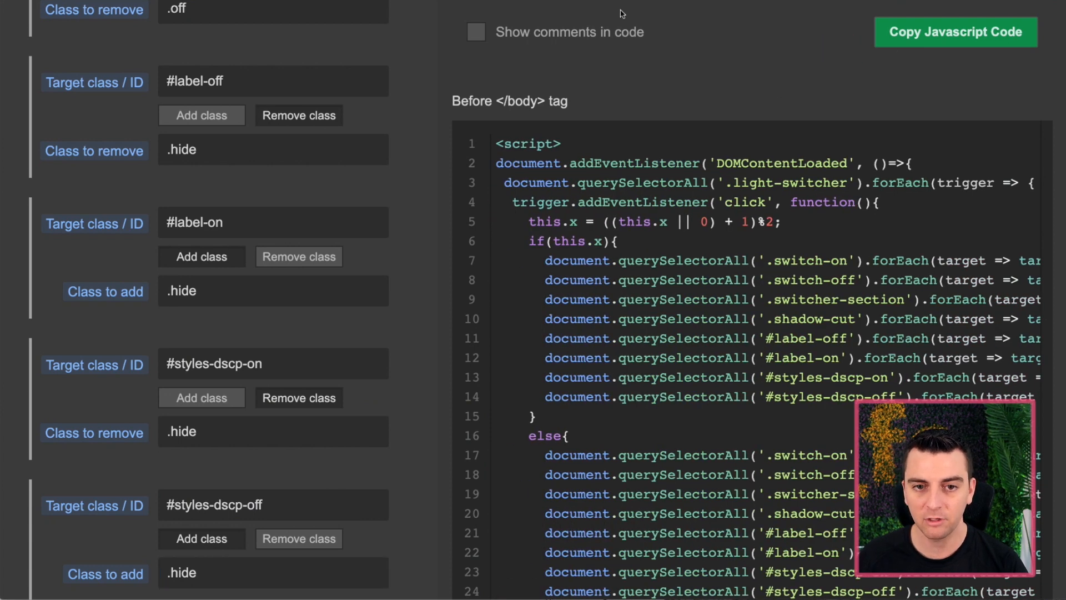
Step: Paste the class-toggle script into the HTML Embed, save, and publish to the webflow.io domain
left_click(475, 33)
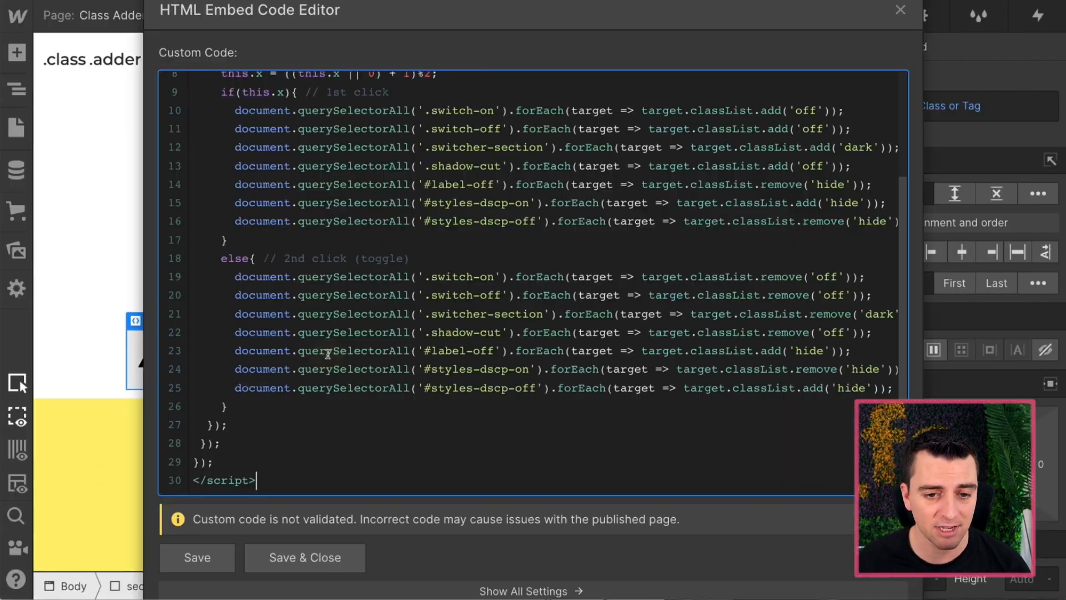
key("ctrl+a")
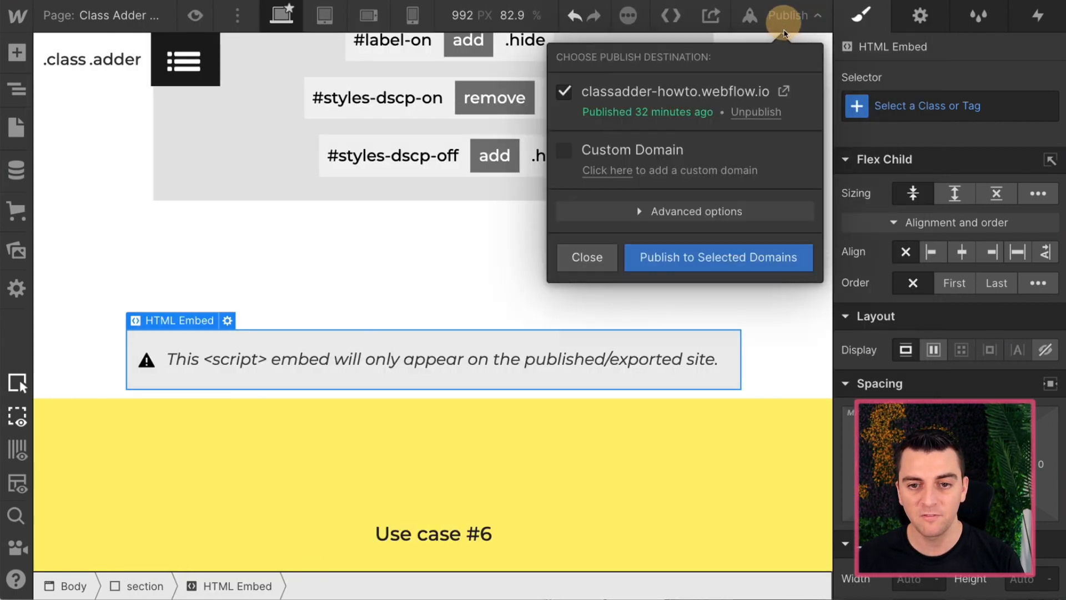
left_click(717, 257)
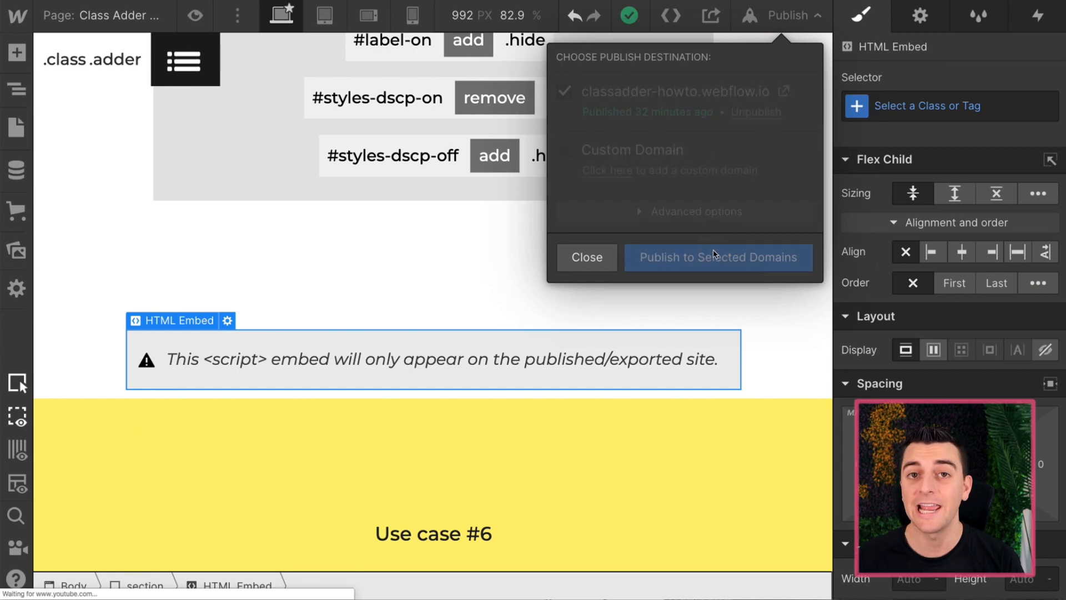
left_click(717, 257)
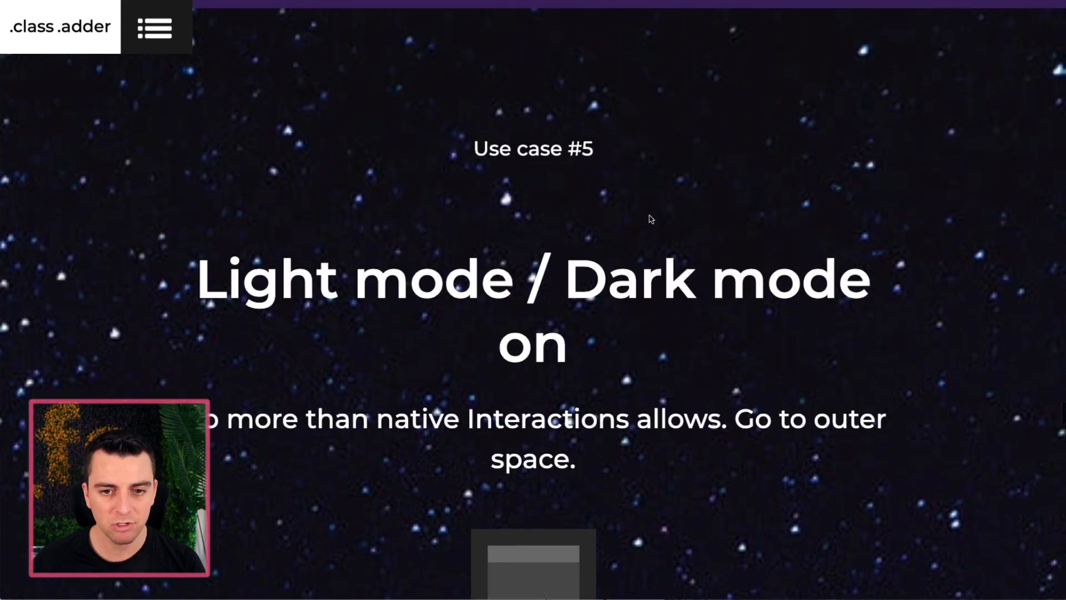
Step: Scroll the live site down to the Light mode / Dark mode section
scroll("down", 3)
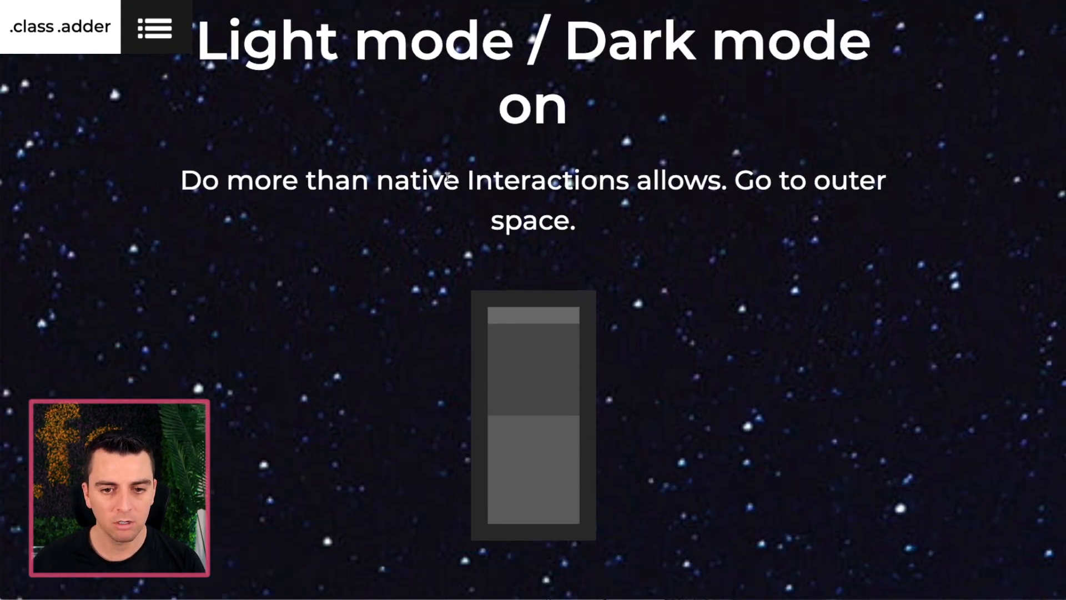
scroll("down", 3)
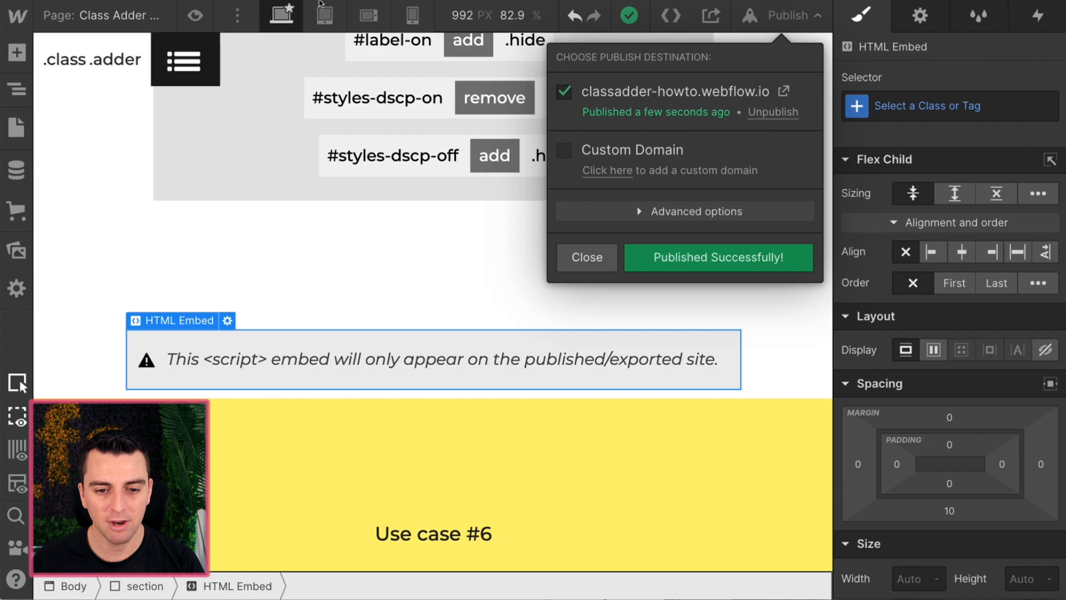
Step: Dismiss the publish confirmation and open the Navigator element structure
left_click(586, 257)
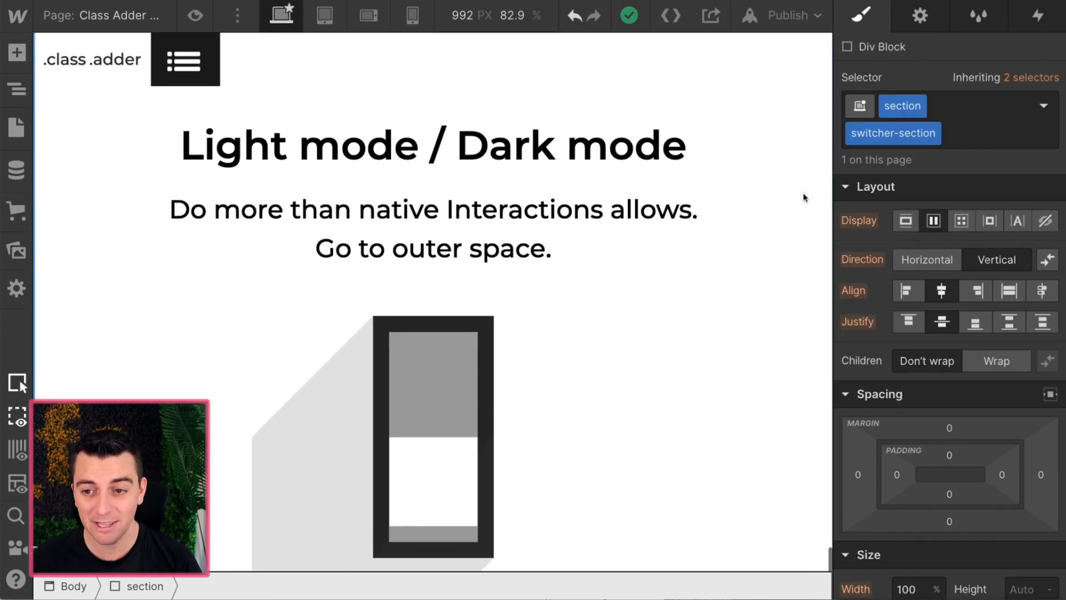
scroll("down", 3)
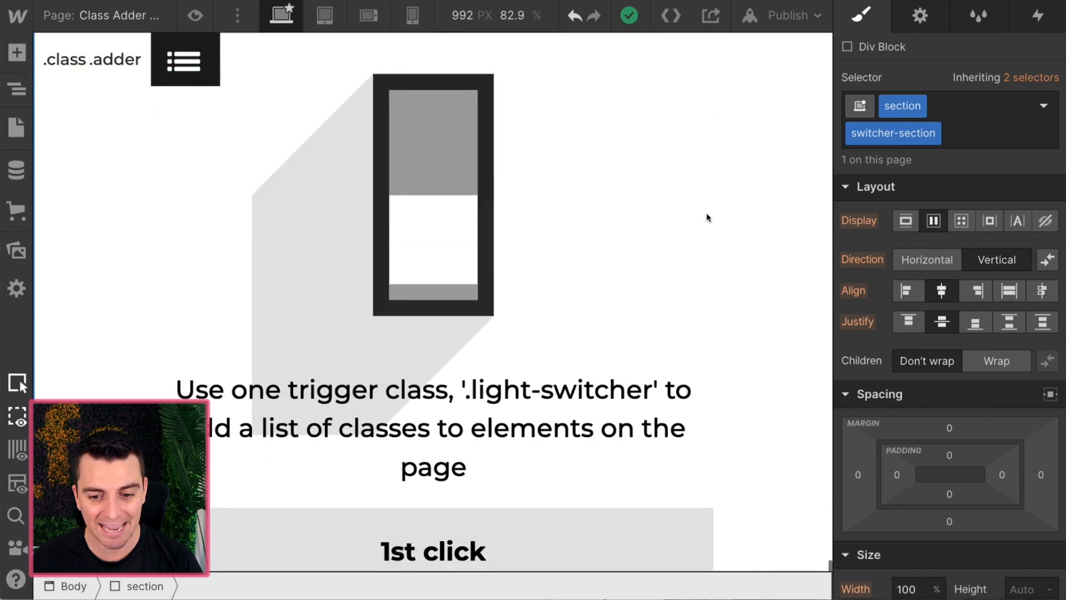
scroll("down", 3)
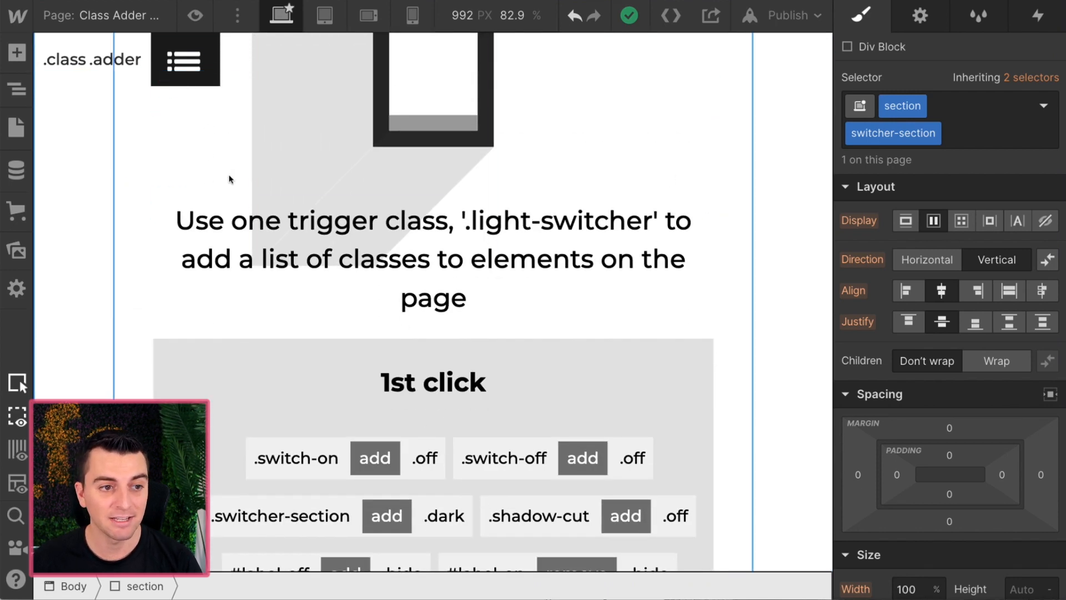
left_click(16, 89)
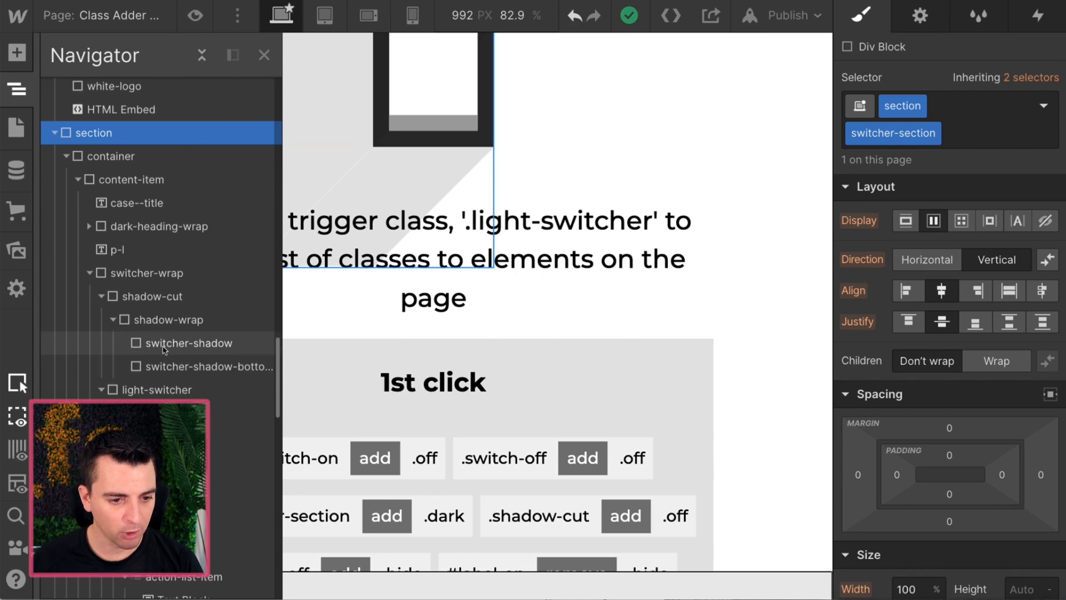
scroll("down", 3)
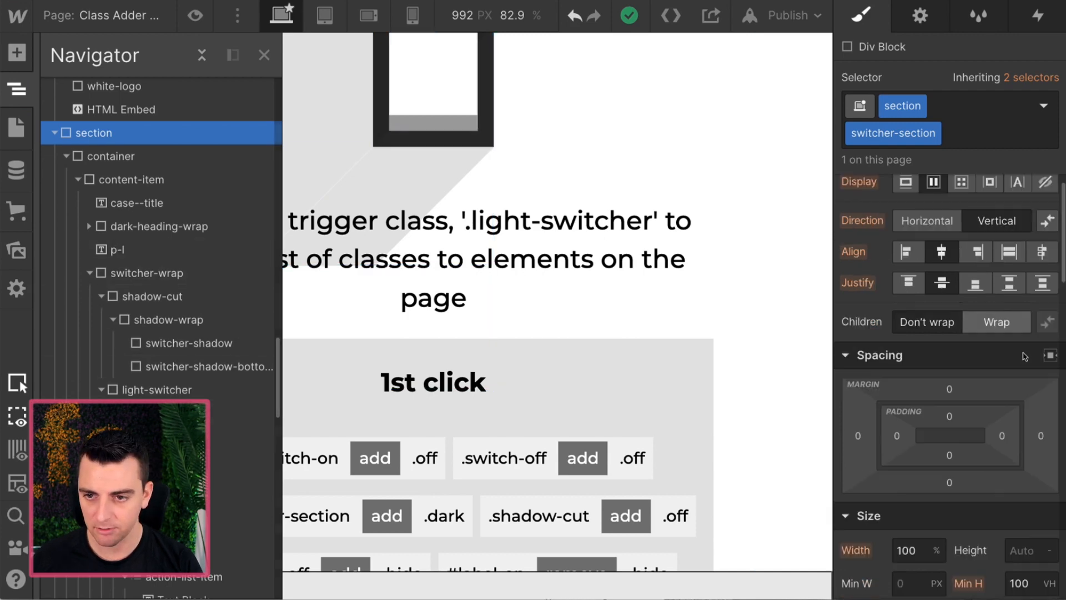
Step: Select the switcher section and preview its .dark combo class starry background, then remove it
left_click(1047, 106)
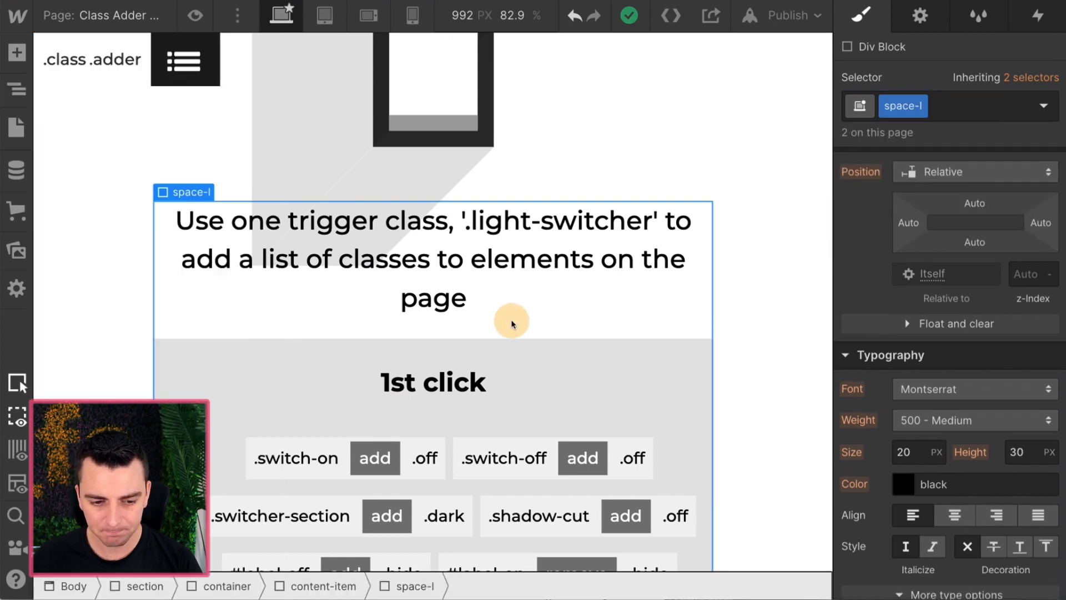
scroll("down", 3)
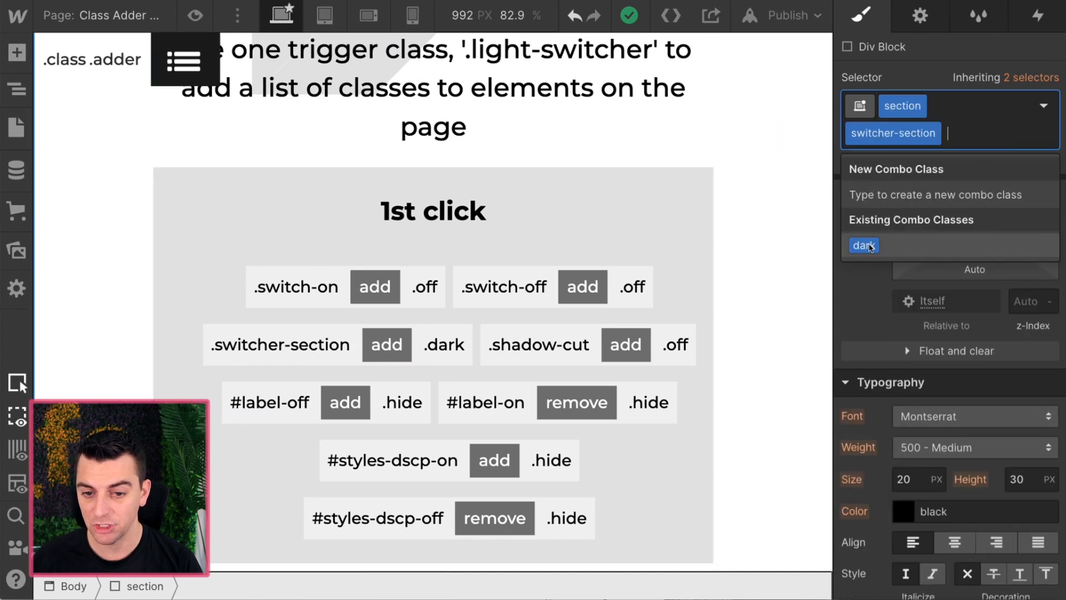
left_click(864, 246)
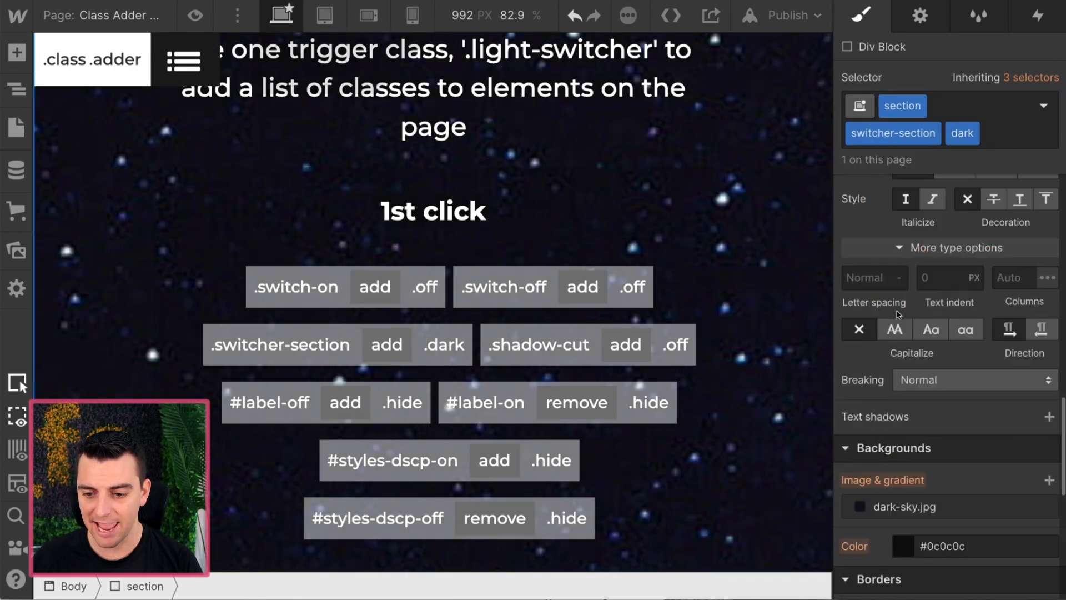
scroll("down", 3)
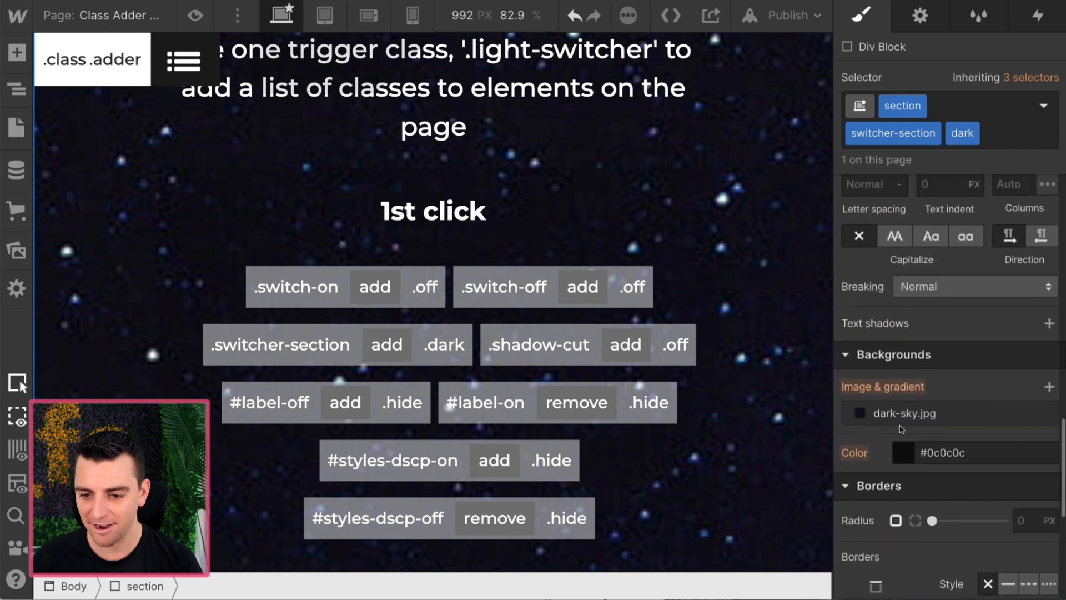
mouse_move(861, 420)
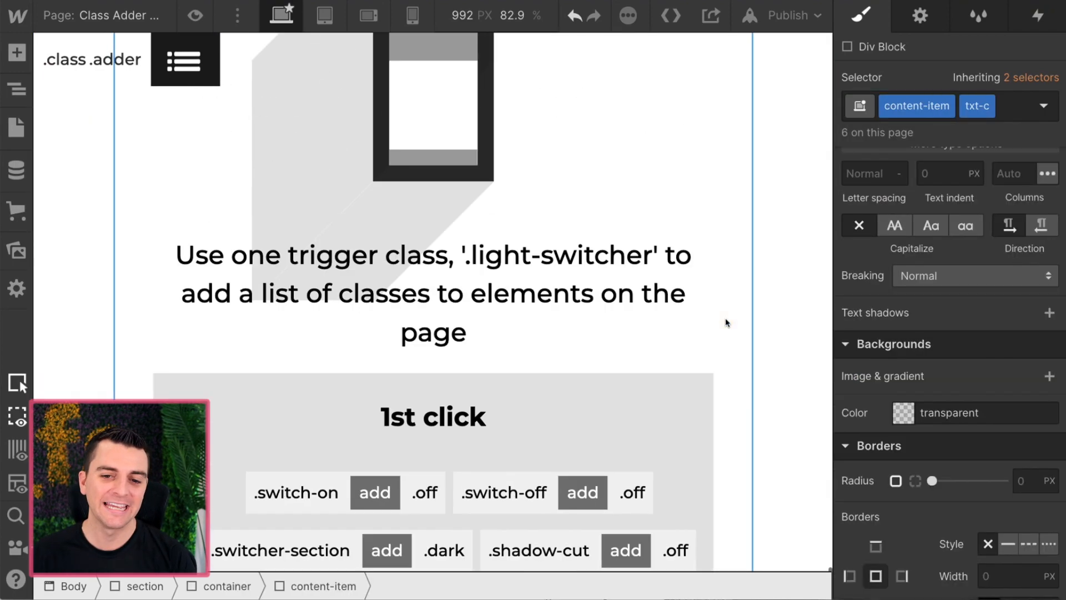
scroll("up", 3)
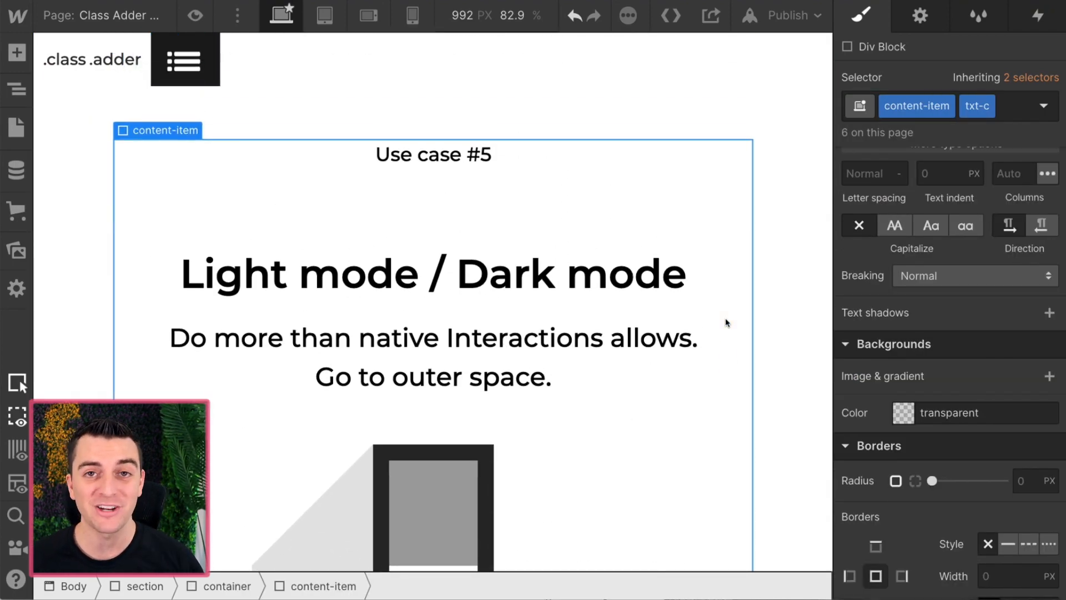